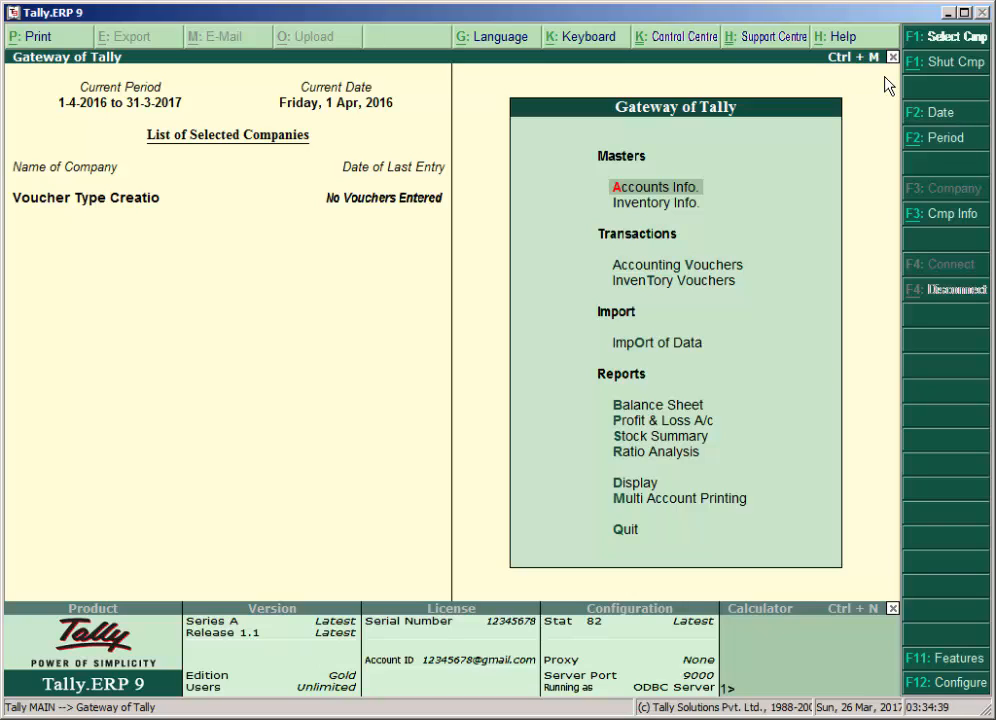
# Correct the company name to 'Voucher Type Creation' by adding the missing 'n'
pyautogui.click(944, 36)
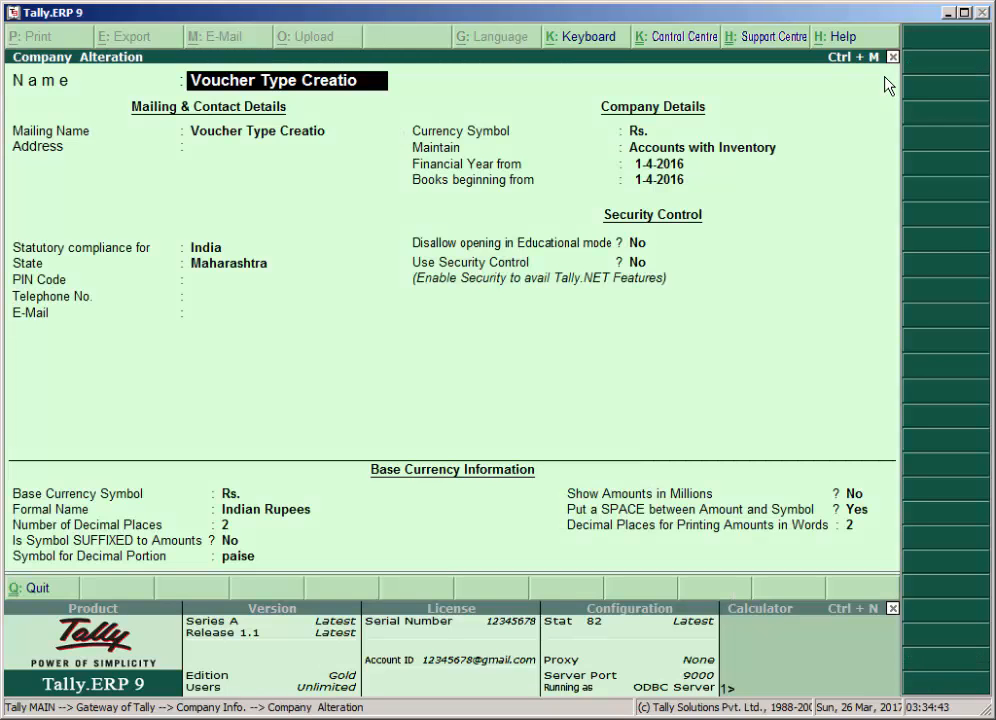
pyautogui.write('n')
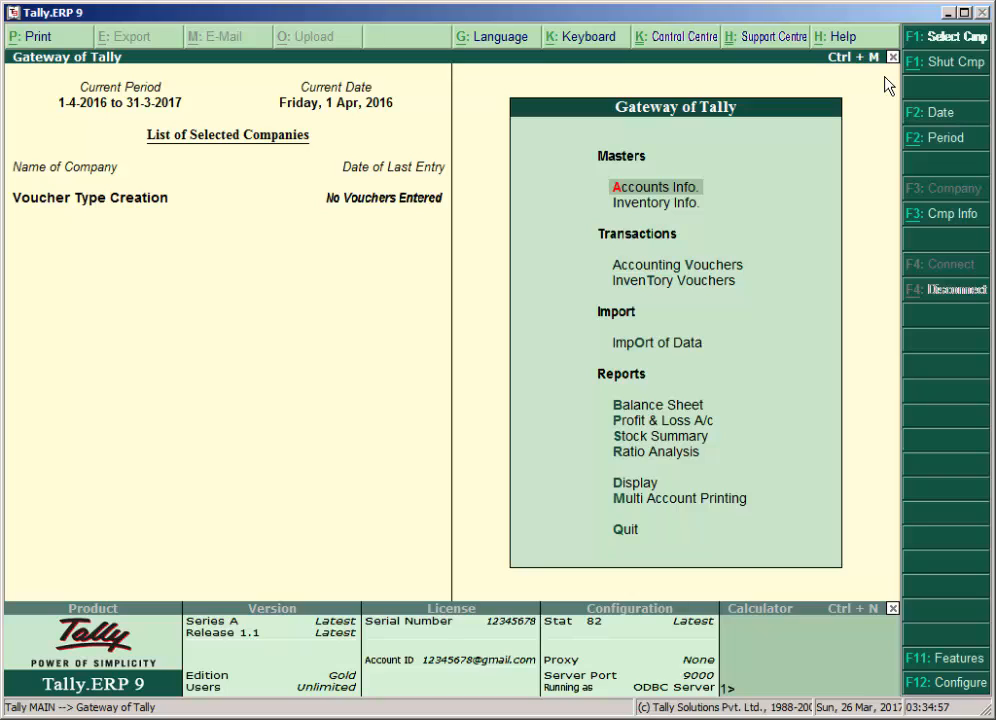
# Start creating a new voucher type via Accounts Info > Voucher Types > Create
pyautogui.click(654, 188)
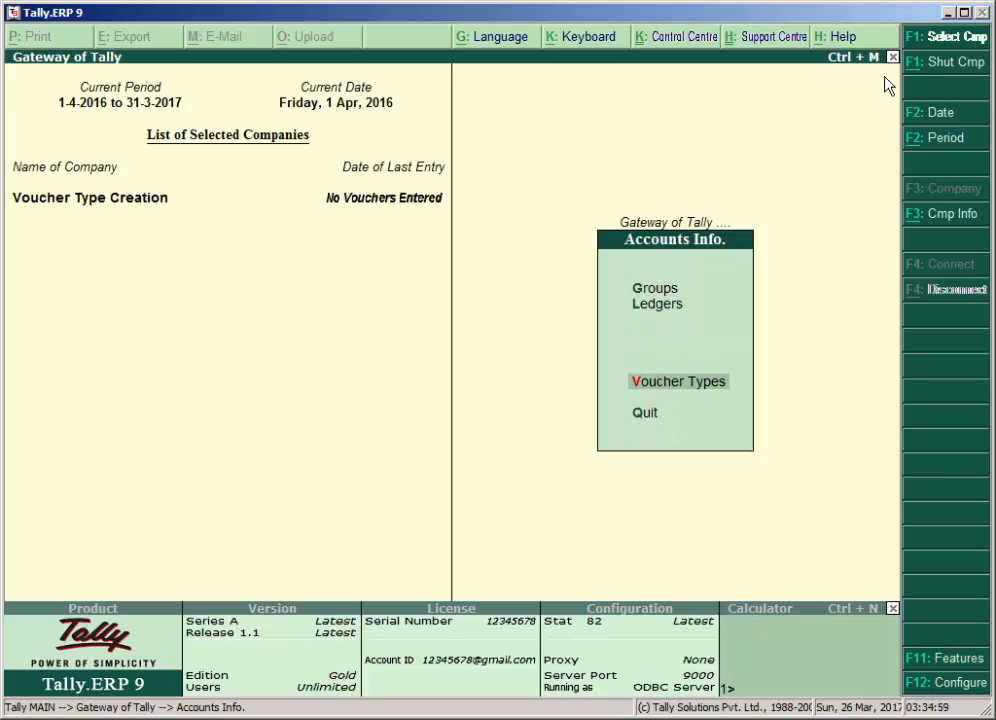
pyautogui.click(676, 380)
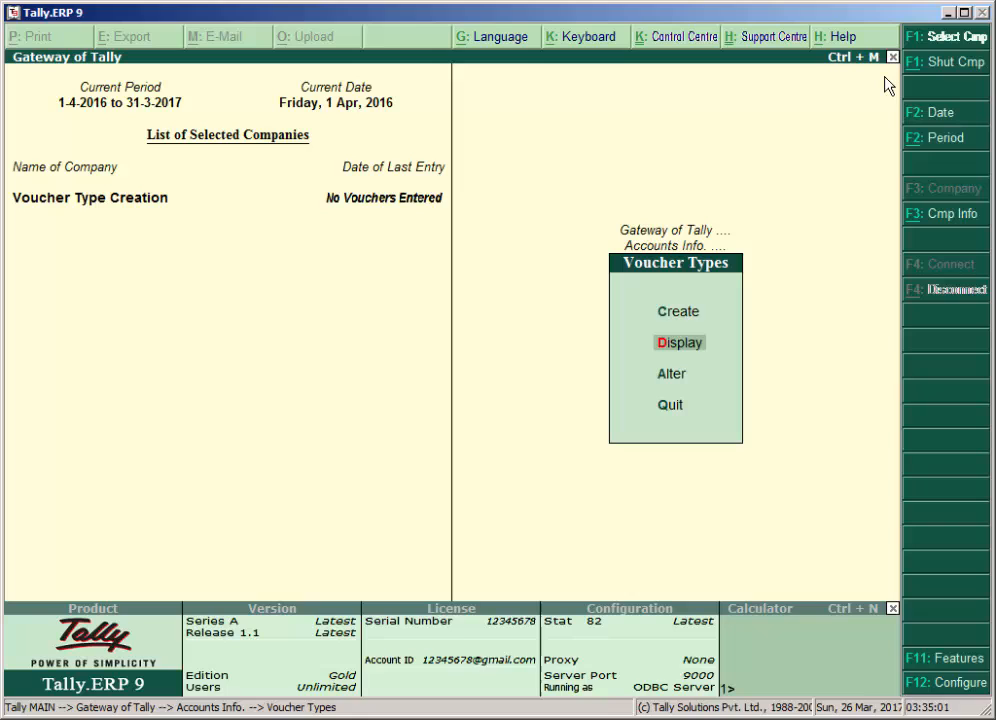
pyautogui.click(678, 312)
pyautogui.write('Sales/vat/1')
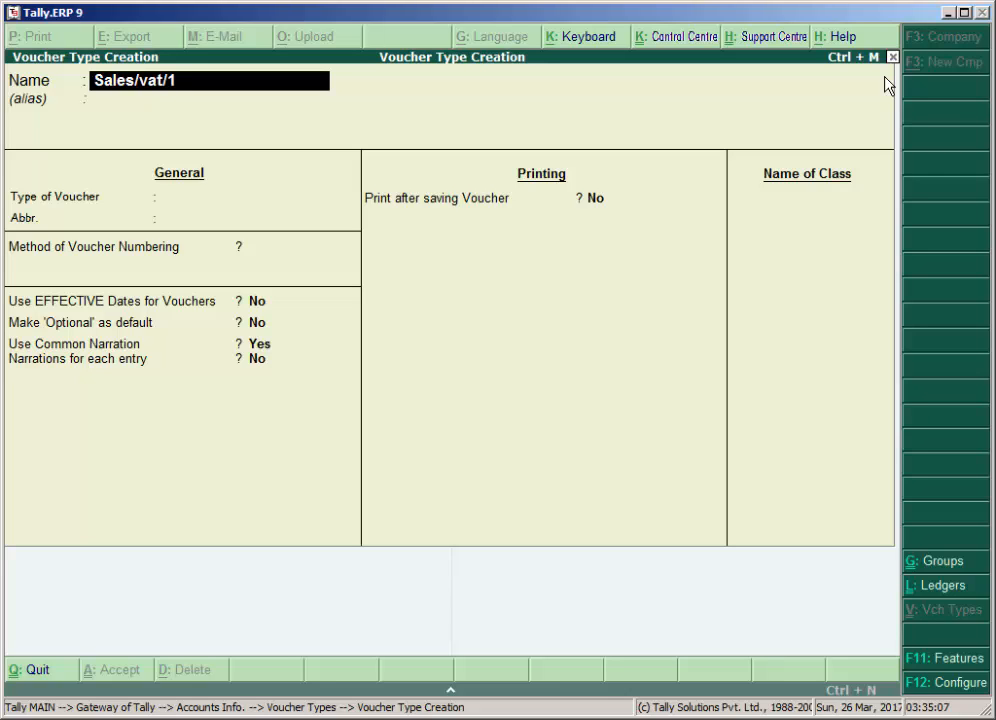
# Name it Sales/vat/12.5, type Sales, automatic numbering, print after saving, no POS invoicing
pyautogui.write('2.5')
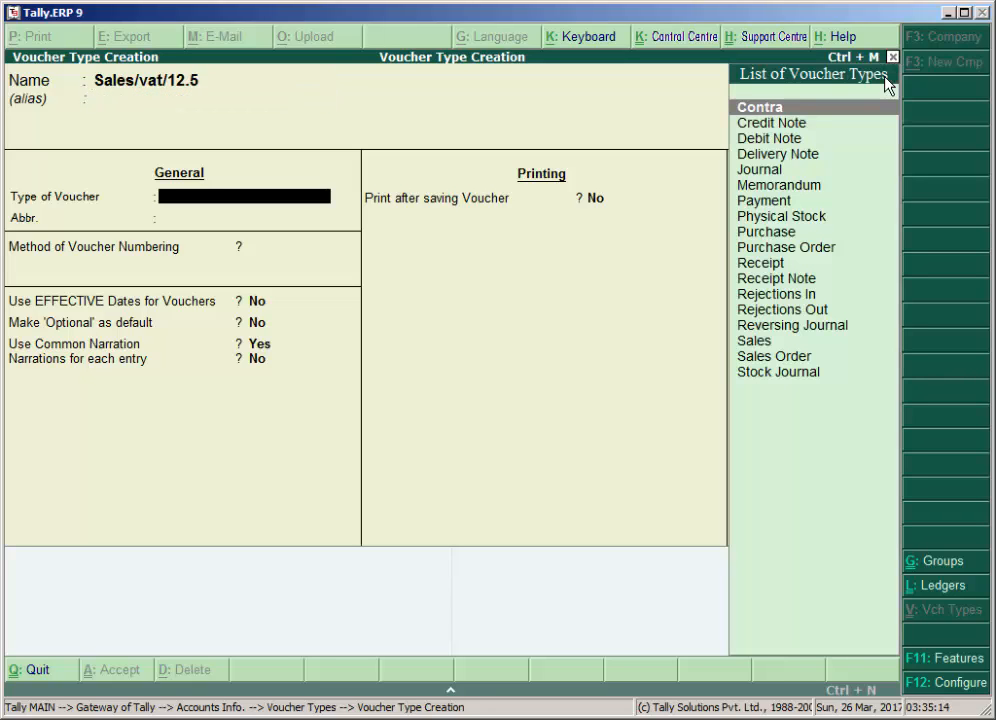
pyautogui.click(752, 340)
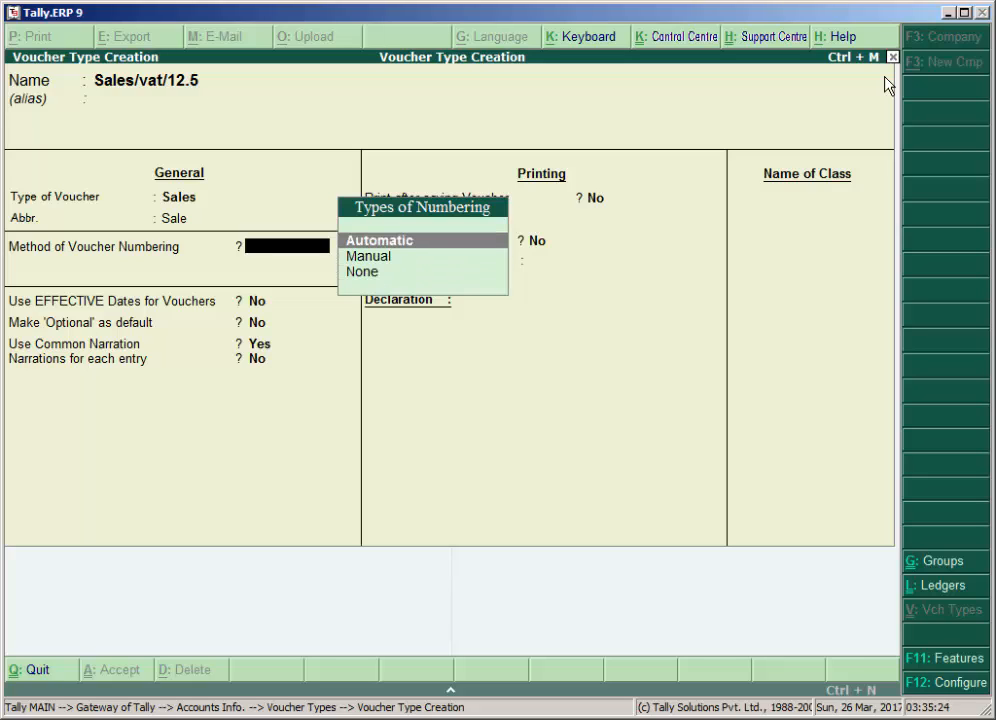
pyautogui.click(378, 240)
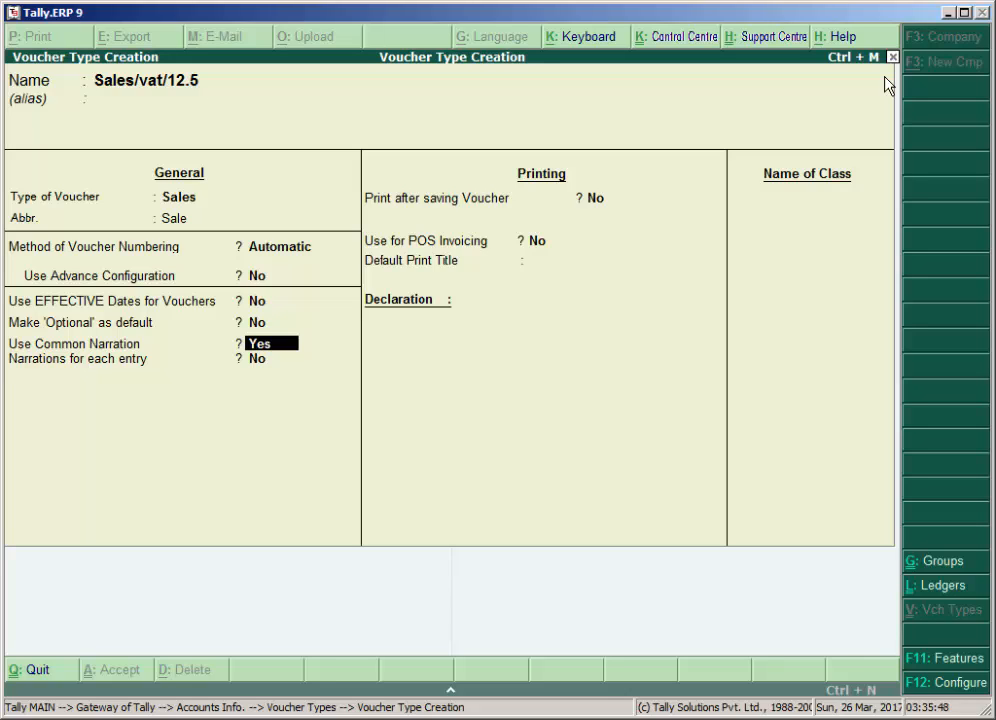
pyautogui.write('Yes')
pyautogui.press('Enter')
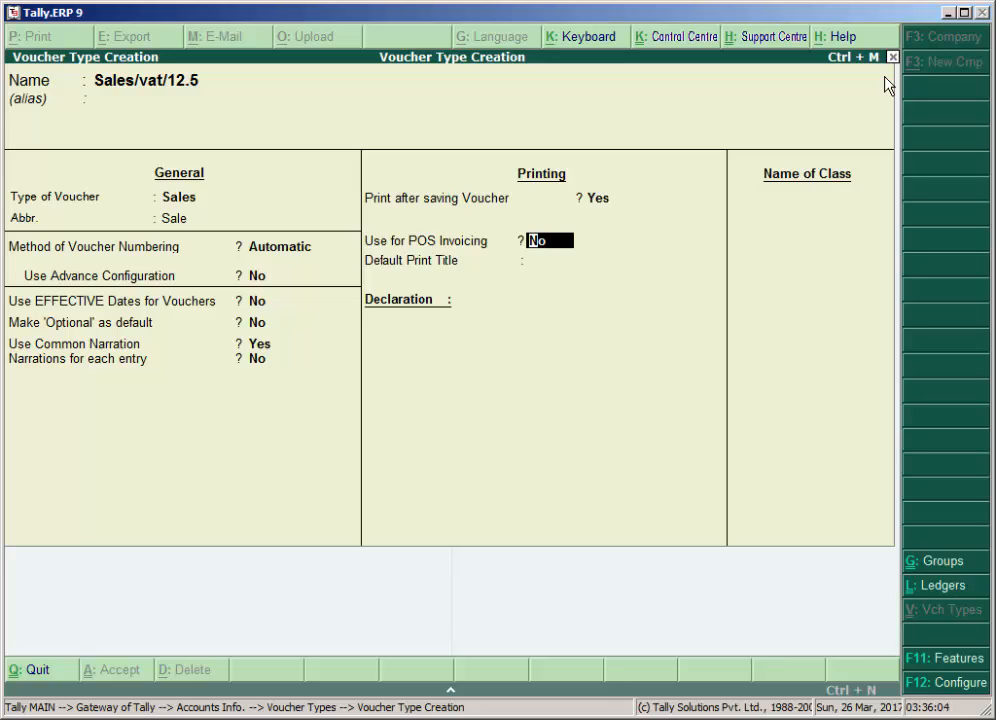
pyautogui.press('enter')
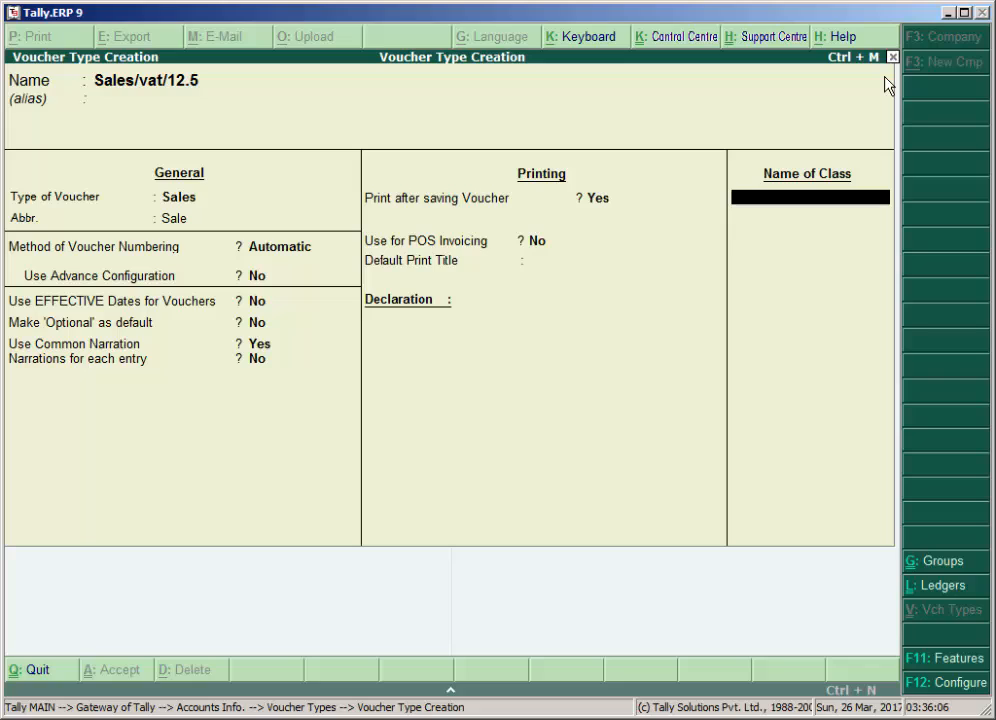
# Add a voucher class named 'Sales/vat/12.5%' and enter its class settings
pyautogui.write('Sales/vat.')
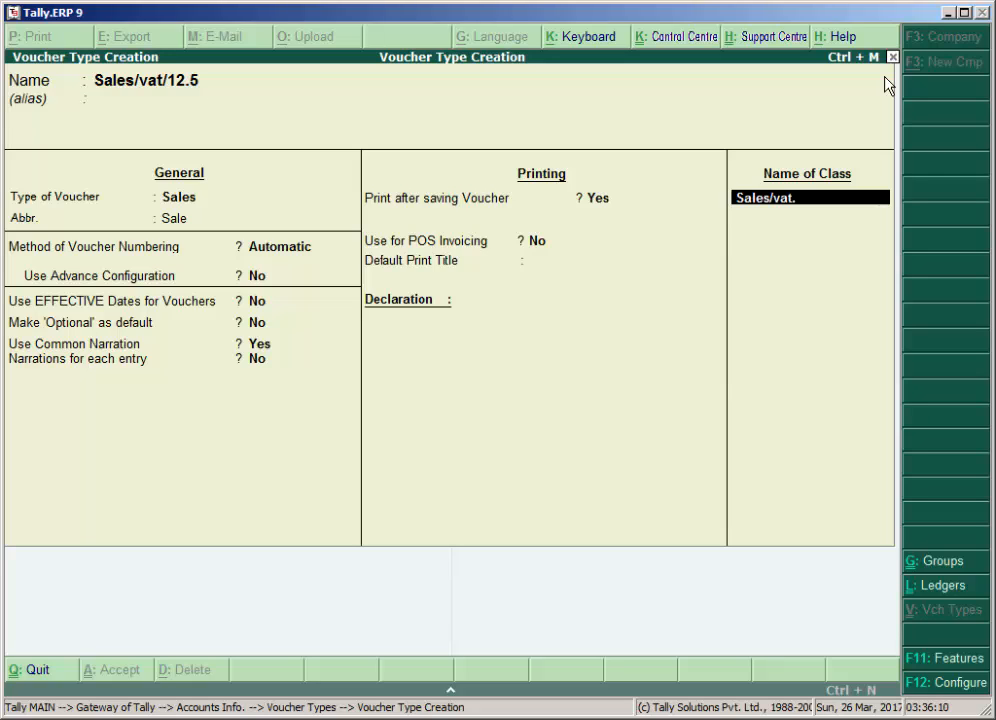
pyautogui.write('/12')
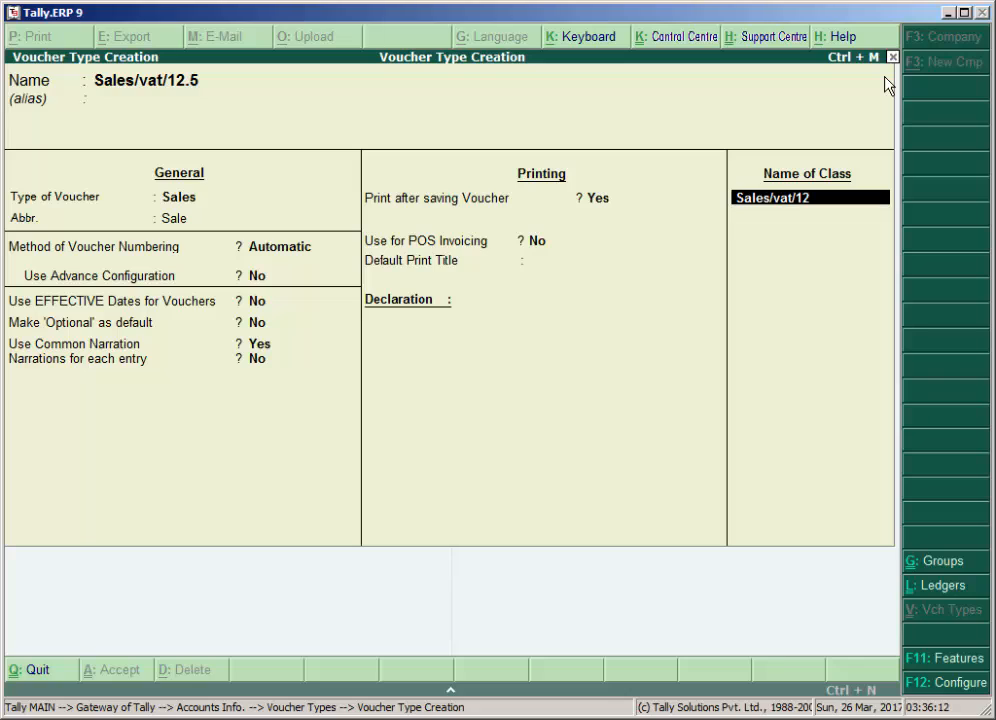
pyautogui.write('.5')
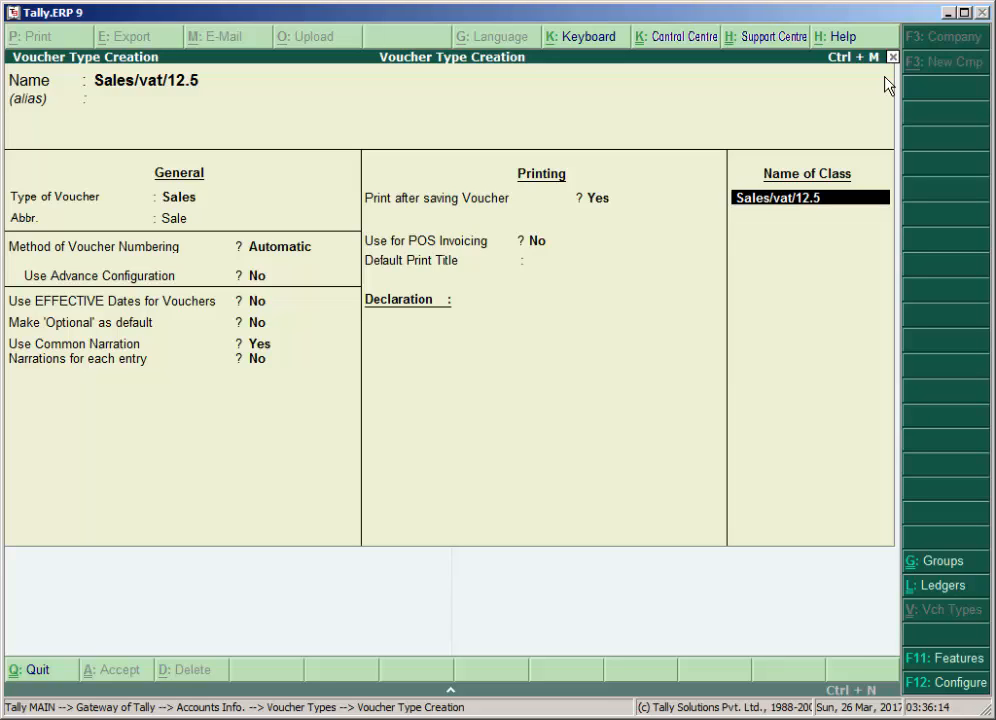
pyautogui.write('%')
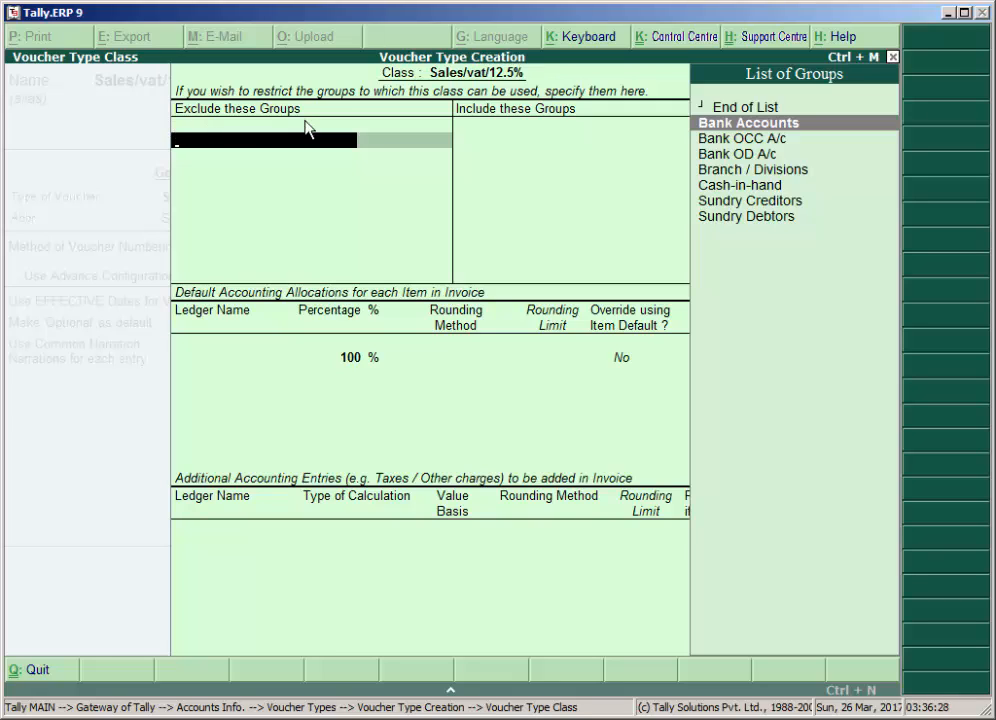
# Exclude Bank Accounts, Bank OD A/c, Branch/Divisions, Cash-in-Hand and Sundry Creditors from the class
pyautogui.click(736, 152)
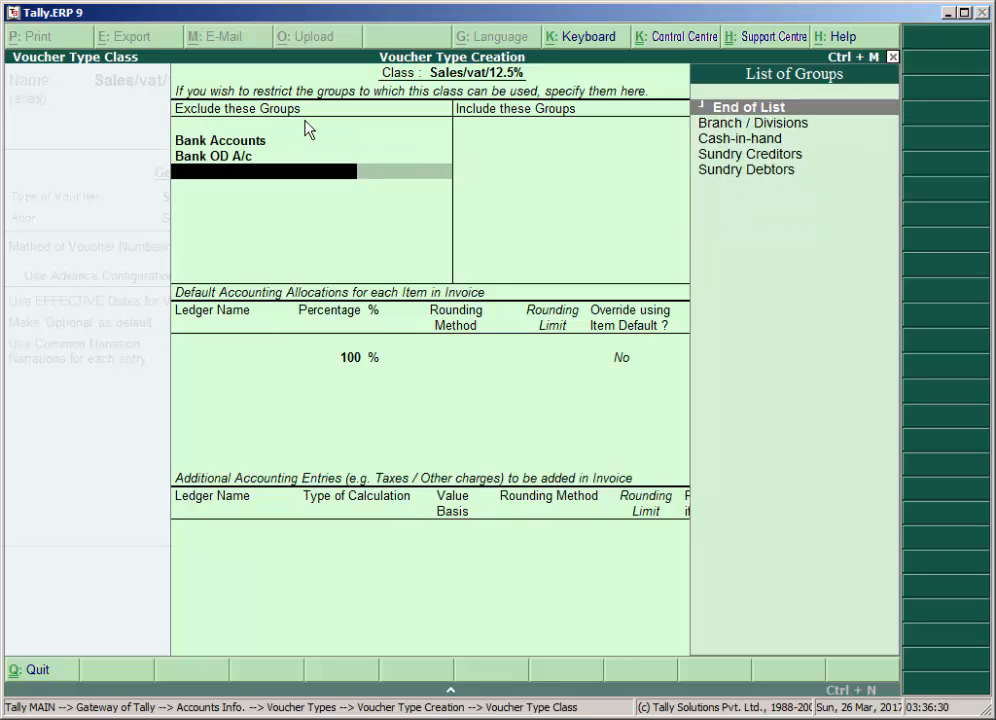
pyautogui.click(752, 122)
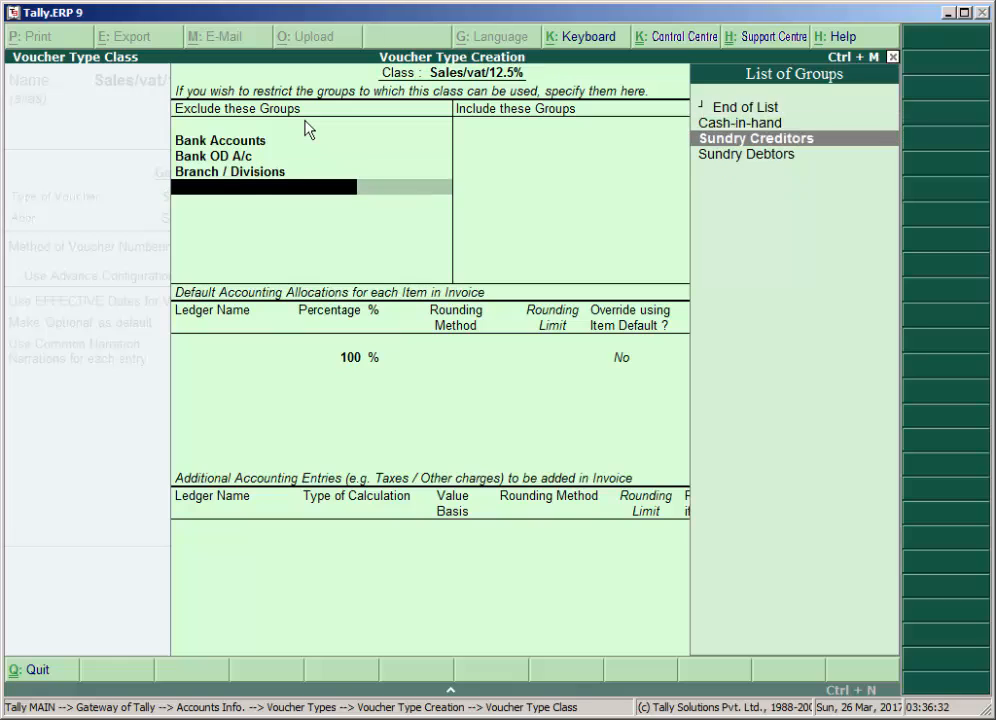
pyautogui.click(756, 138)
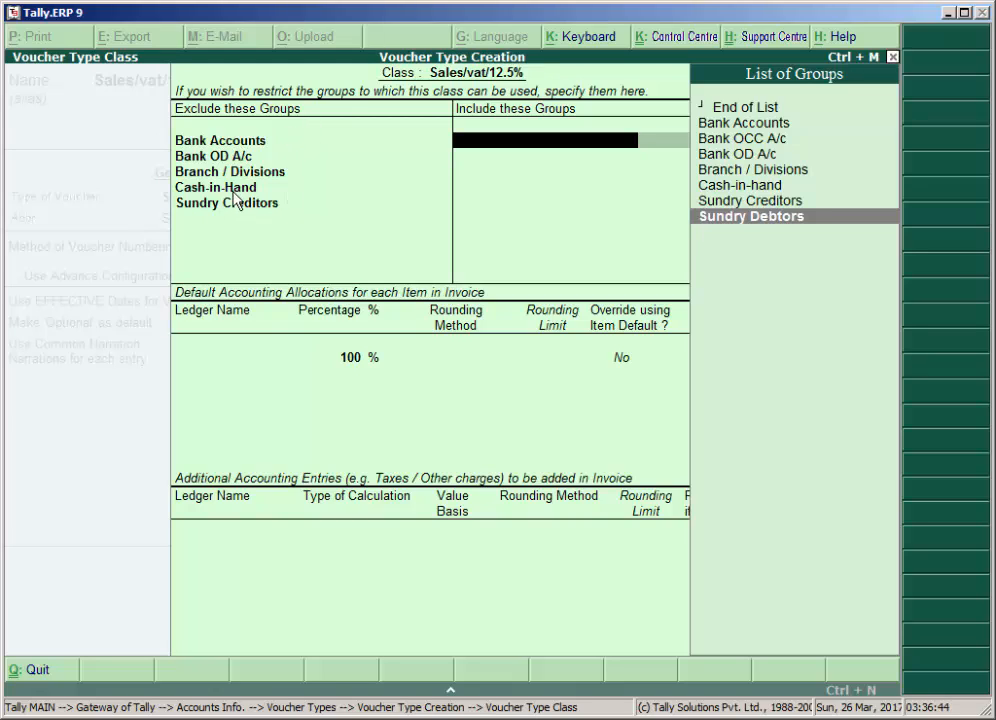
pyautogui.moveTo(280, 232)
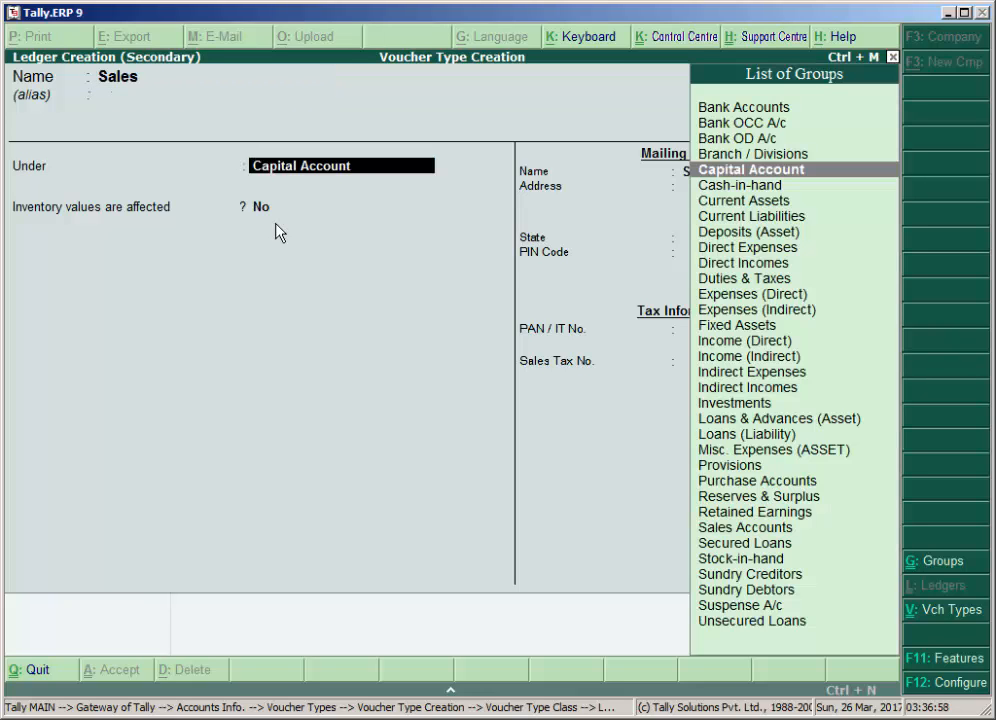
# Place the Sales ledger under Sales Accounts and name a new ledger 'Output Vat 12.5%'
pyautogui.click(744, 528)
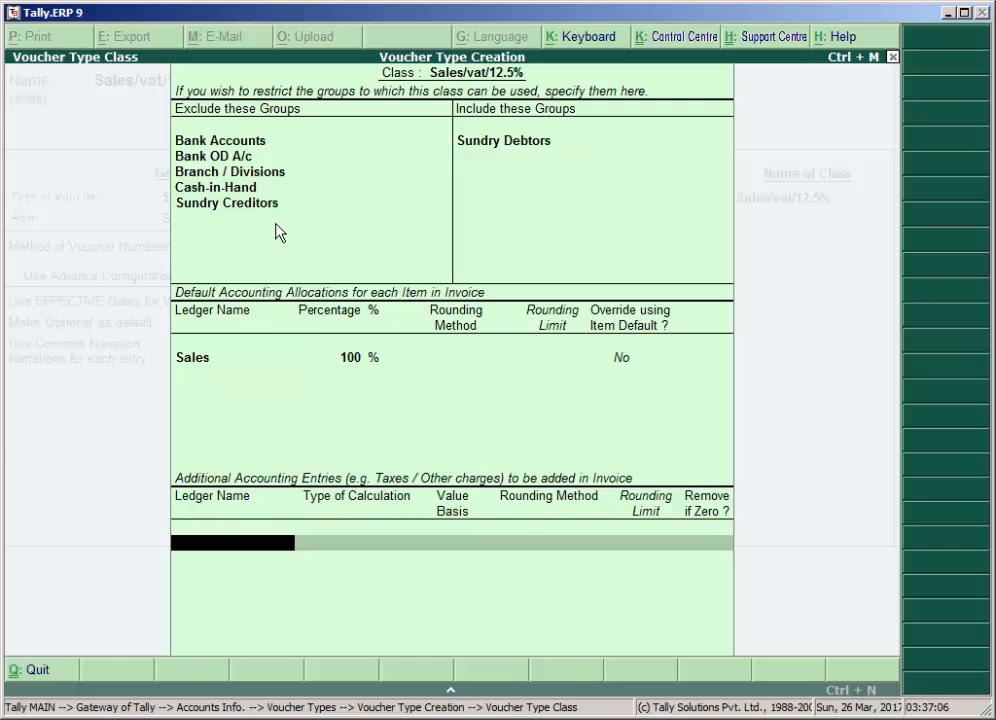
pyautogui.moveTo(222, 472)
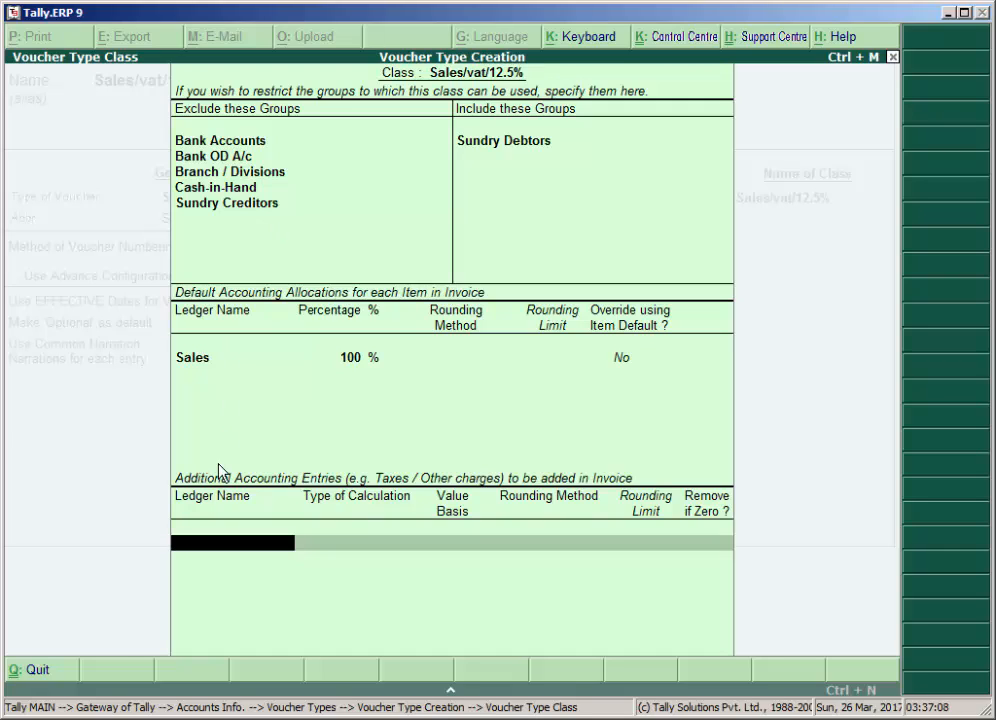
pyautogui.moveTo(304, 510)
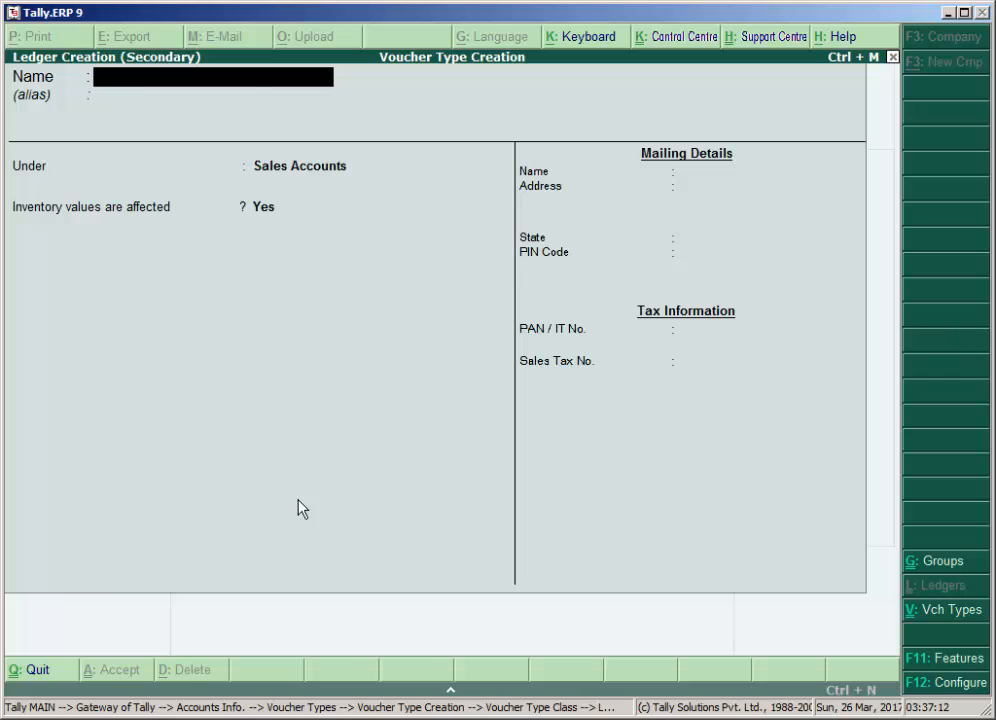
pyautogui.write('O')
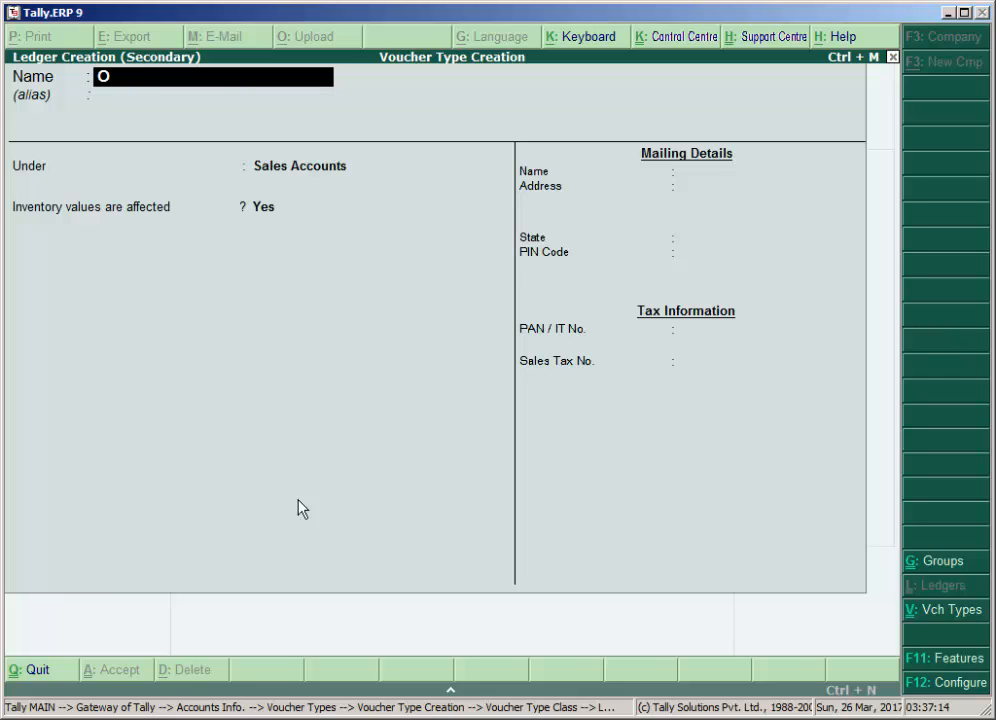
pyautogui.write('utput Vat 12.5%')
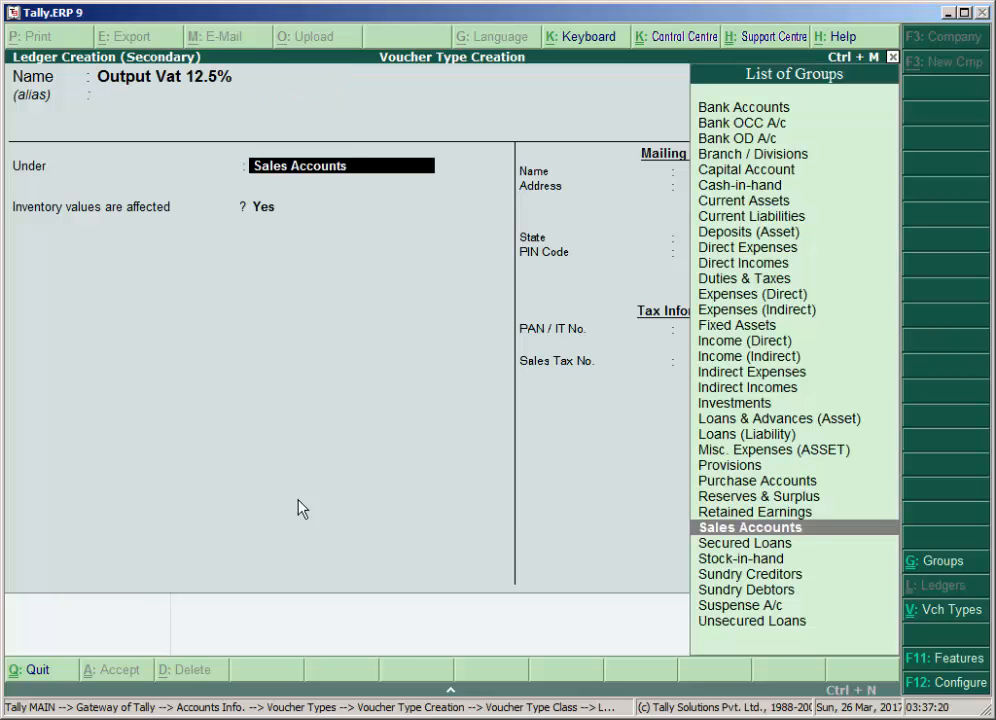
pyautogui.write('D')
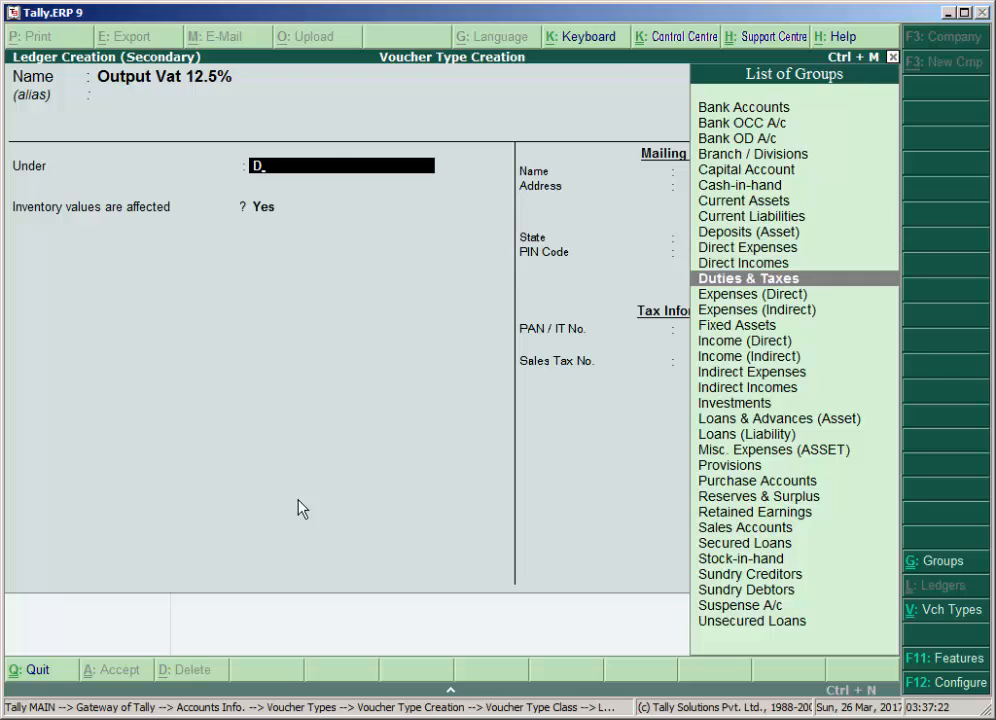
# Put Output Vat 12.5% under Duties & Taxes as a VAT duty ledger with its VAT class, and save
pyautogui.click(748, 278)
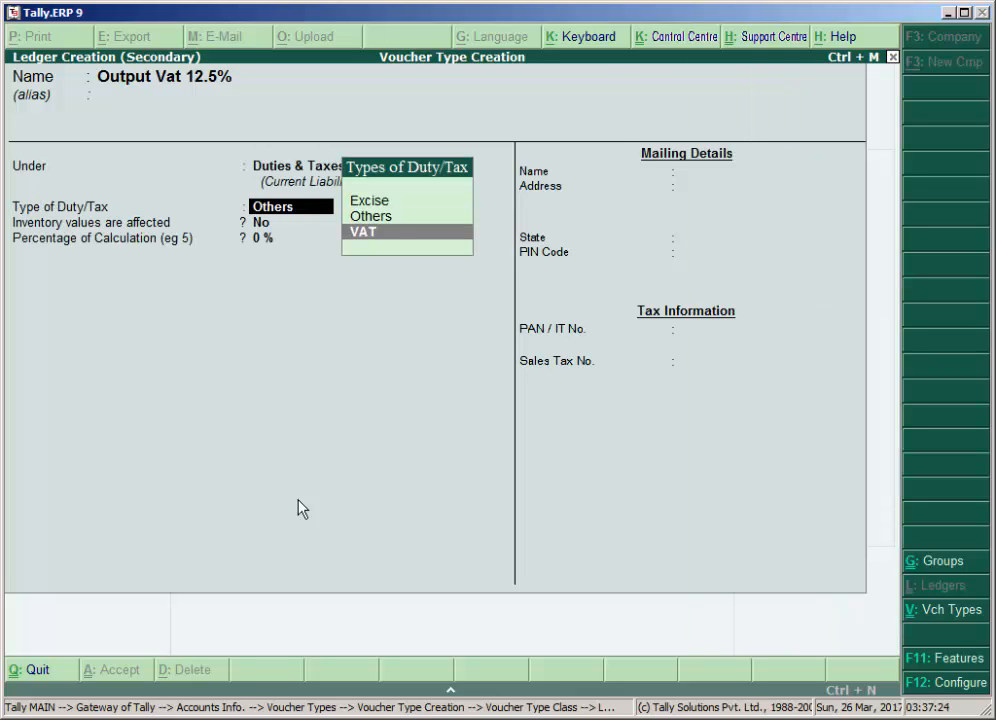
pyautogui.click(364, 232)
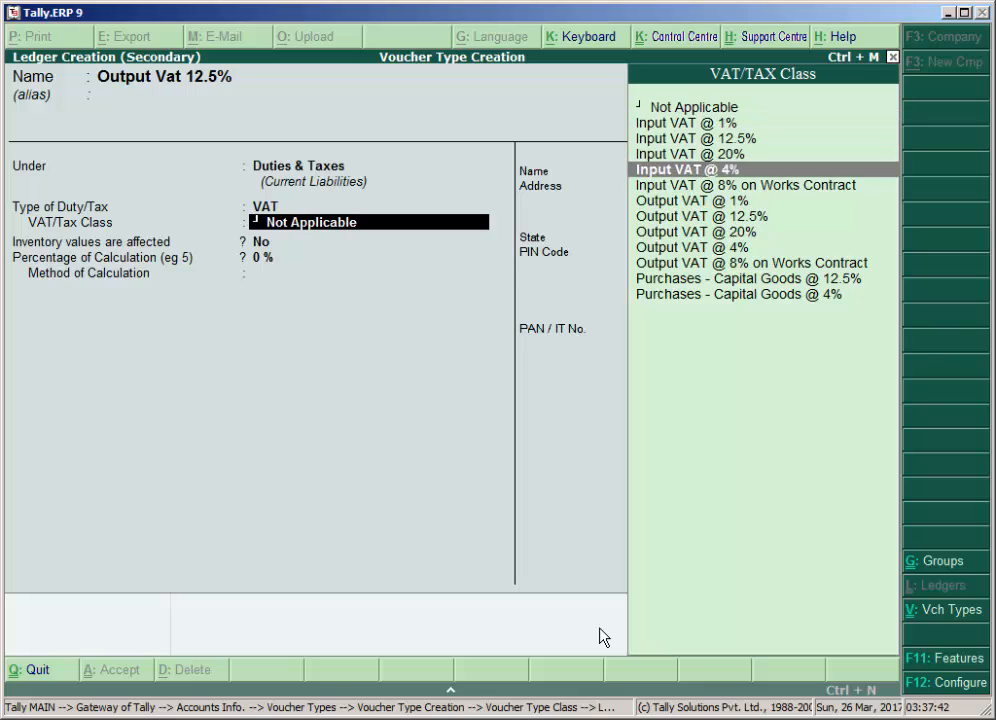
pyautogui.click(700, 216)
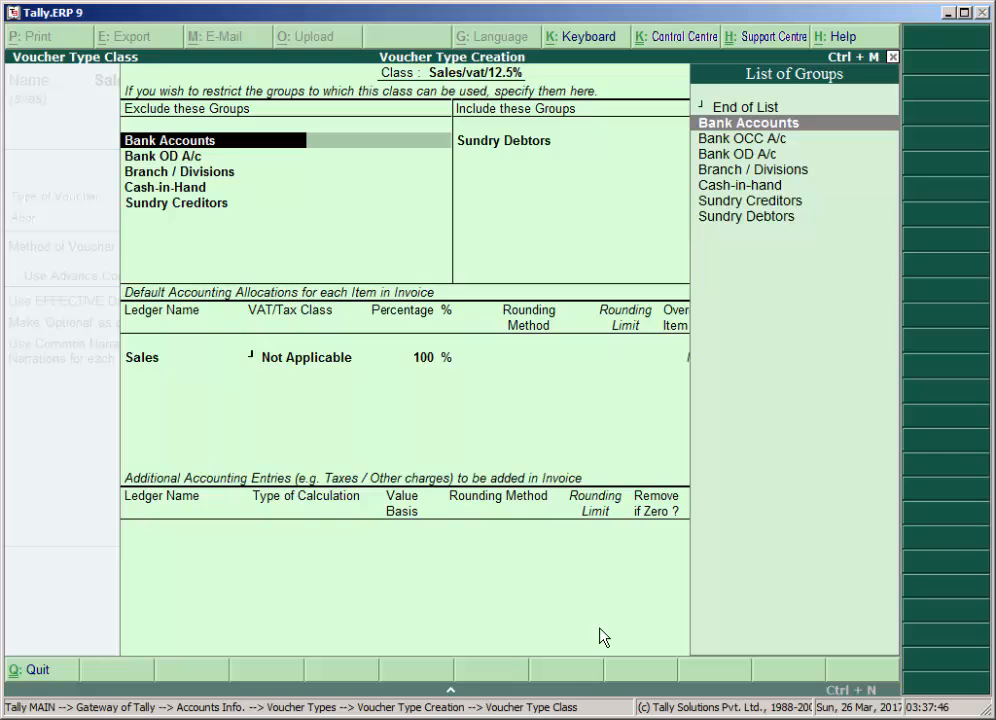
# Set Sales ledger class to Sales @ 12.5% and add Output Vat 12.5% on total sales without rounding
pyautogui.click(306, 356)
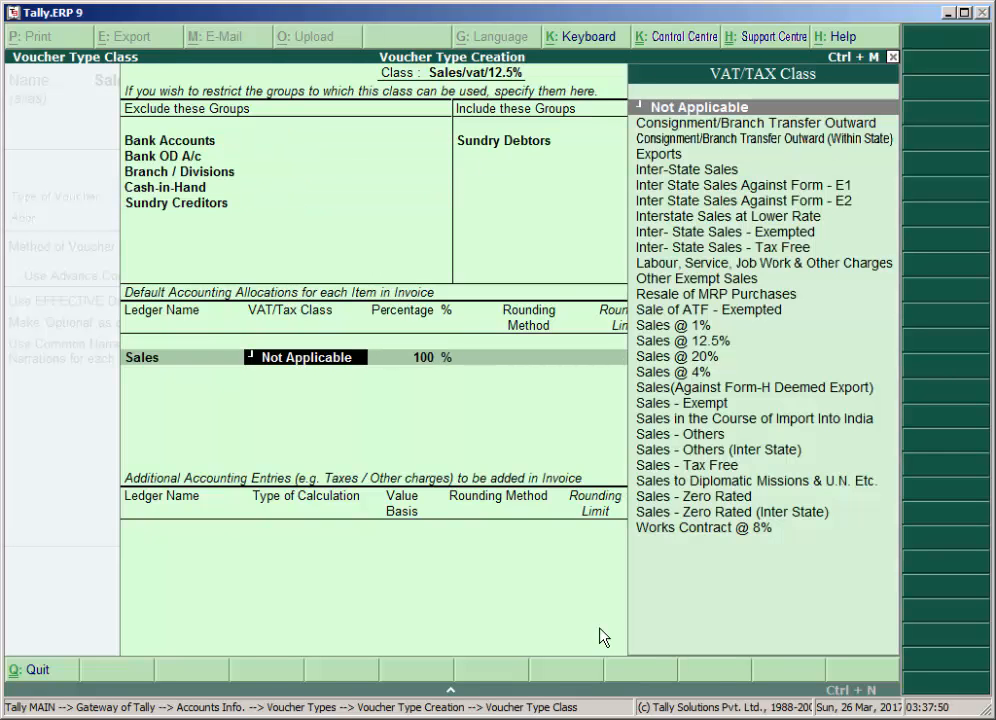
pyautogui.click(684, 340)
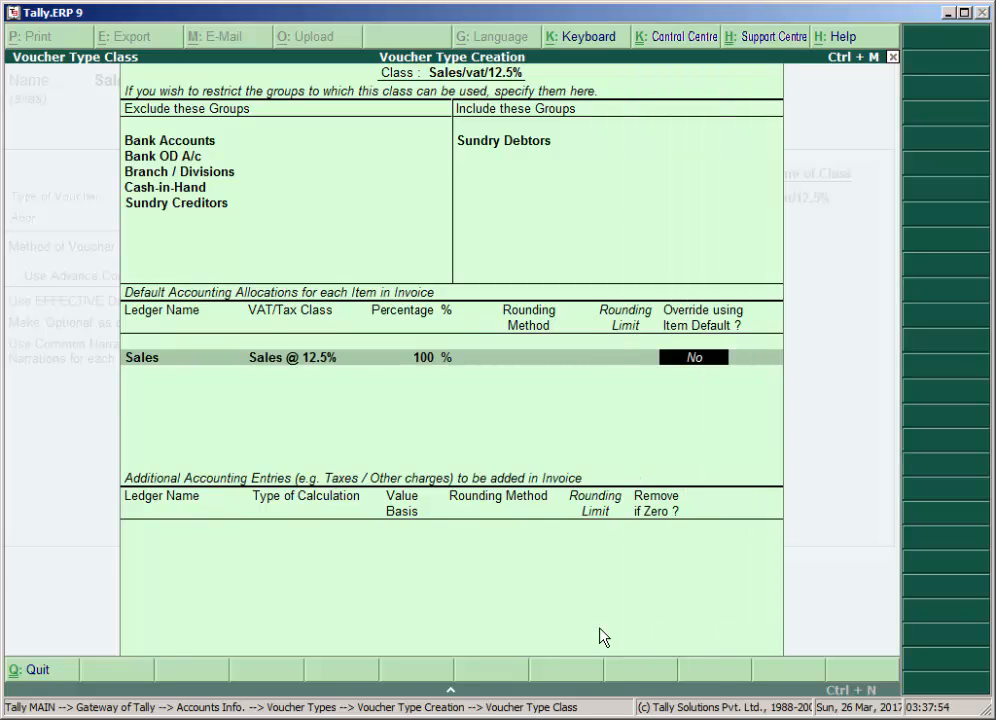
pyautogui.click(290, 356)
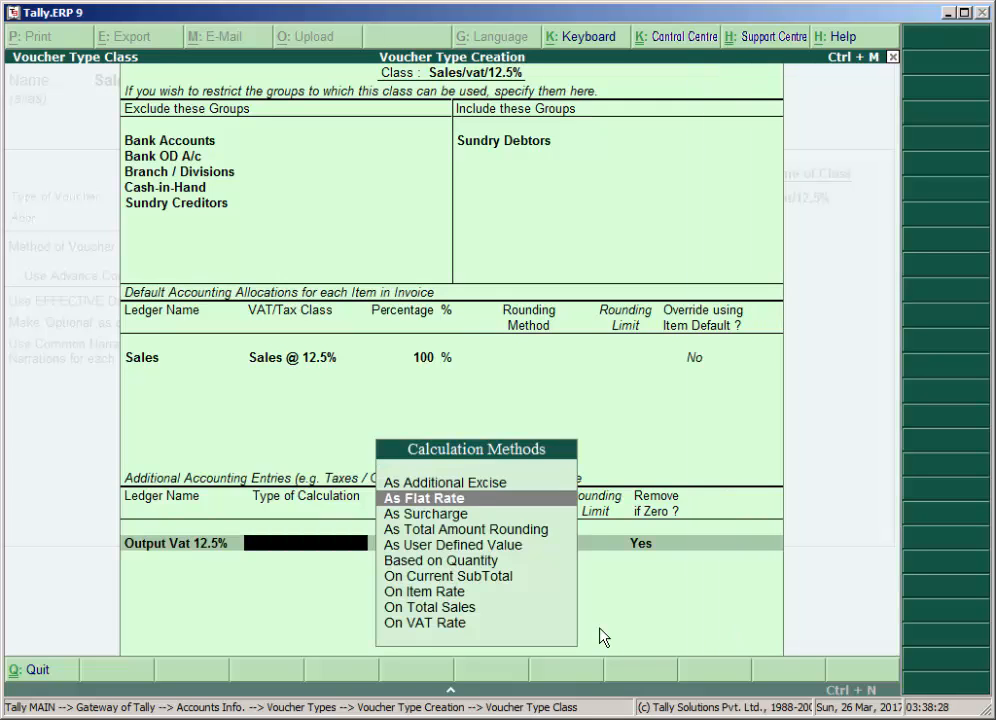
pyautogui.click(428, 608)
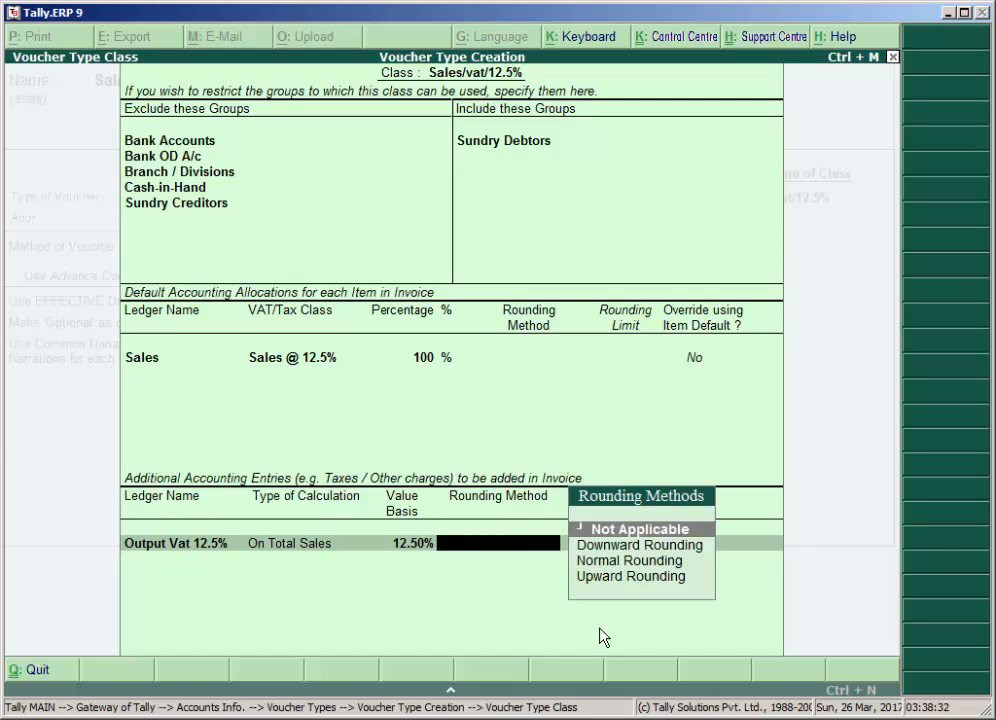
pyautogui.click(630, 528)
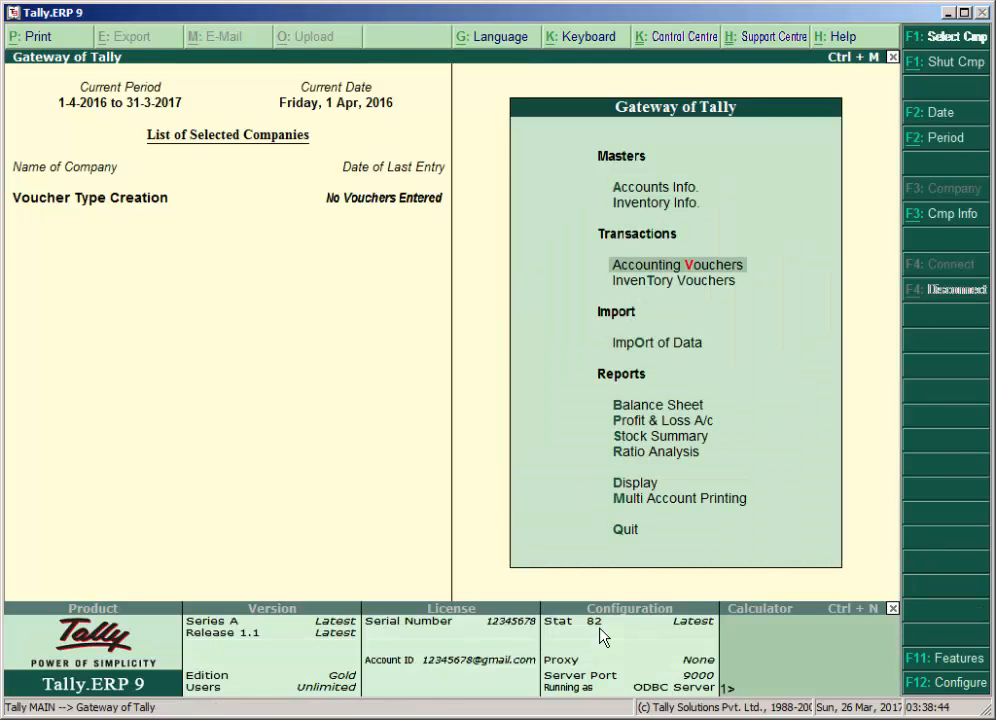
# Start an accounting voucher of type Sales/vat/12.5 with the Sales/vat/12.5% class
pyautogui.click(678, 264)
pyautogui.write('Sales')
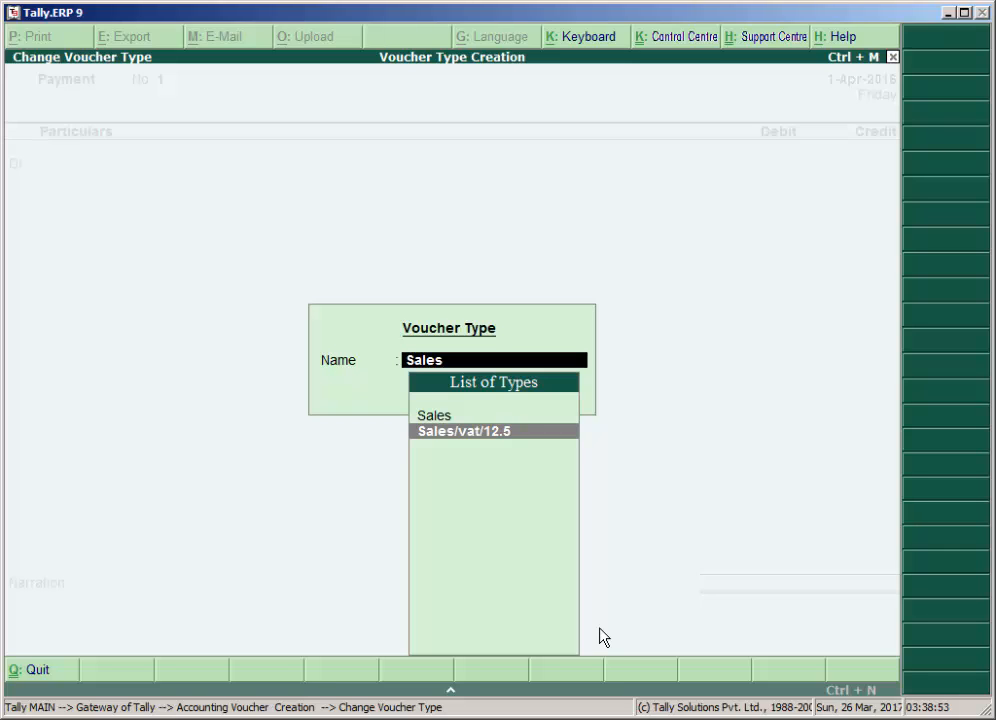
pyautogui.click(470, 430)
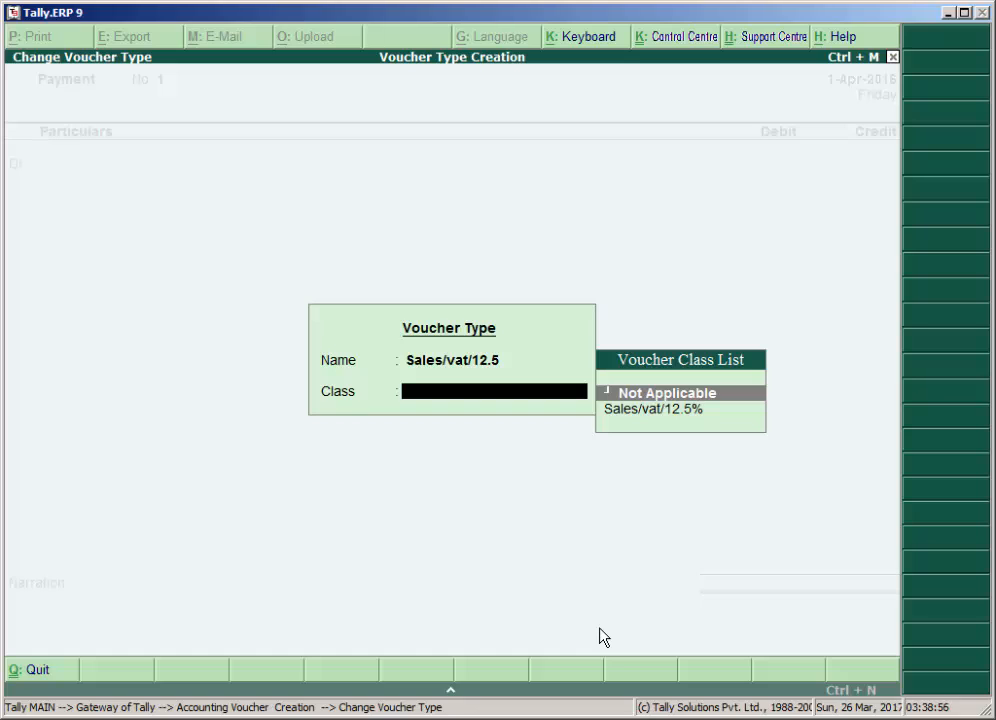
pyautogui.press('Down')
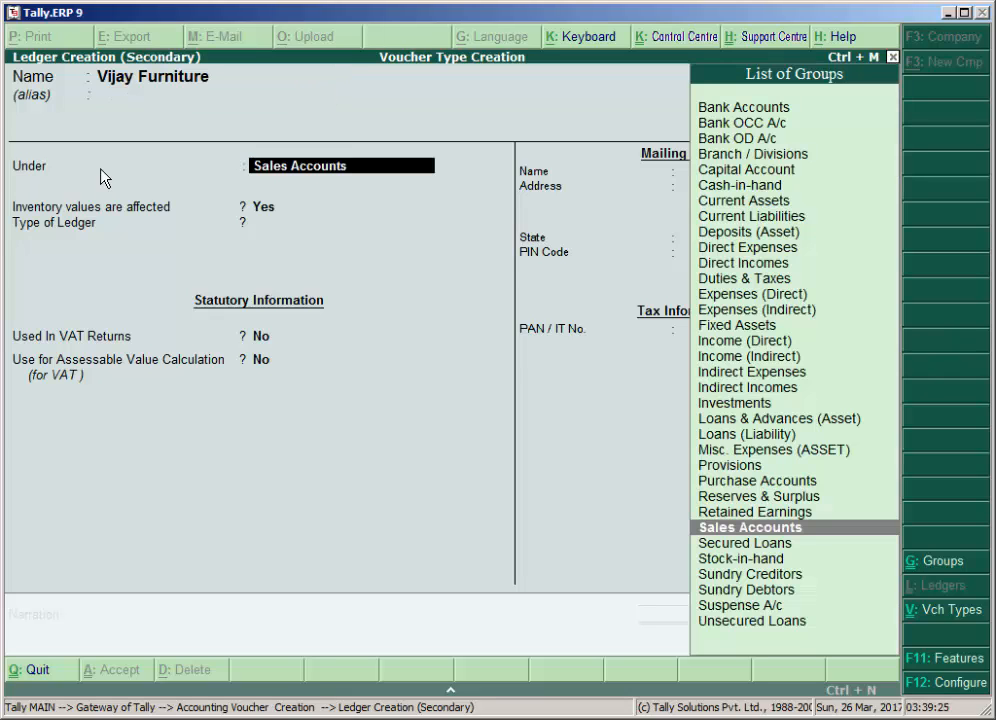
# Create the party ledger Vijay Furniture under Sundry Debtors and save it
pyautogui.write('S')
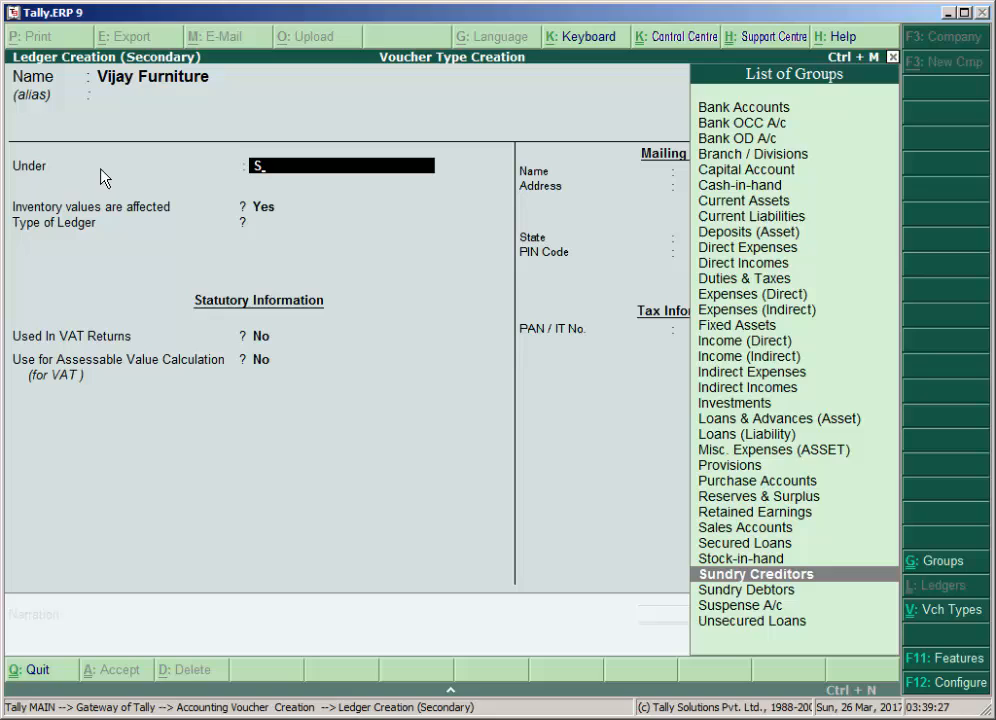
pyautogui.click(744, 588)
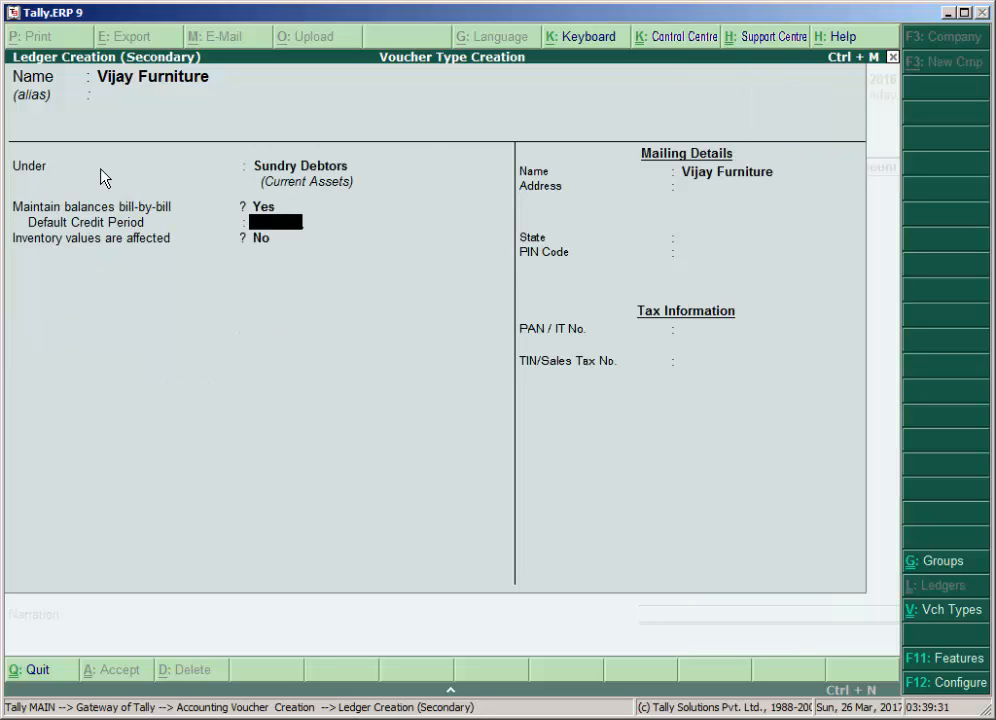
pyautogui.press('enter')
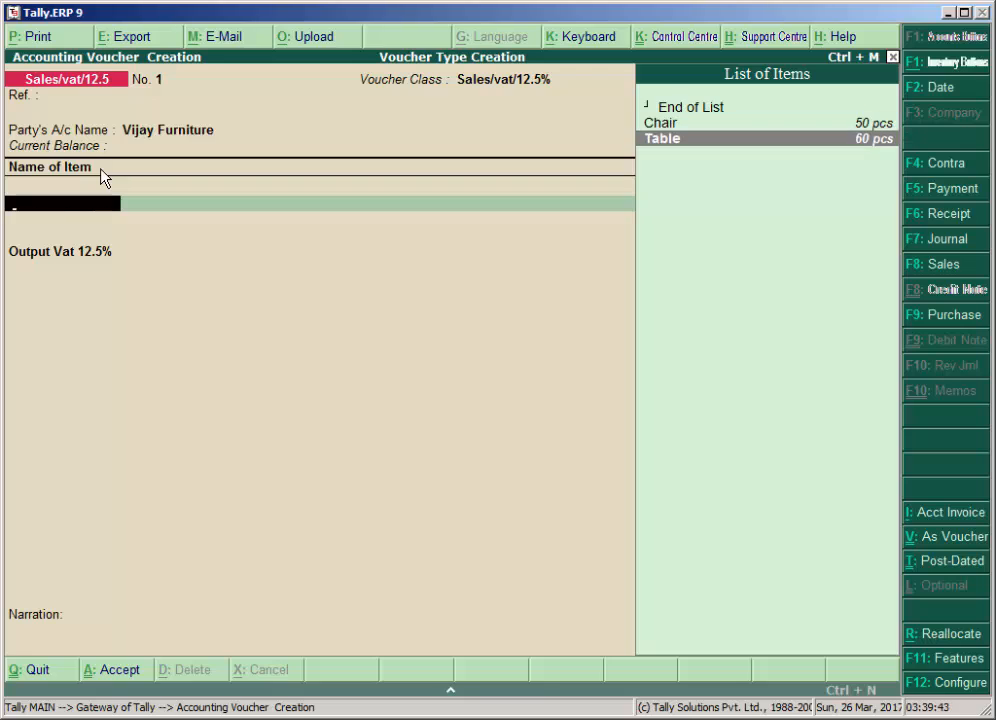
# Add Chair as the first item from the Pune godown without tracking numbers
pyautogui.click(660, 122)
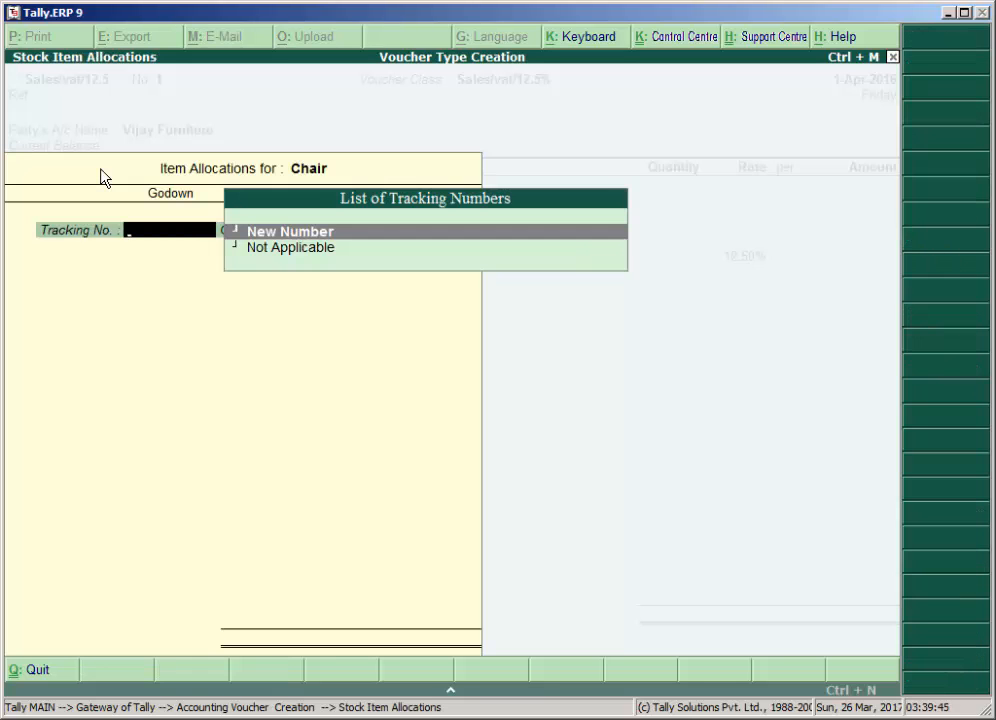
pyautogui.click(290, 248)
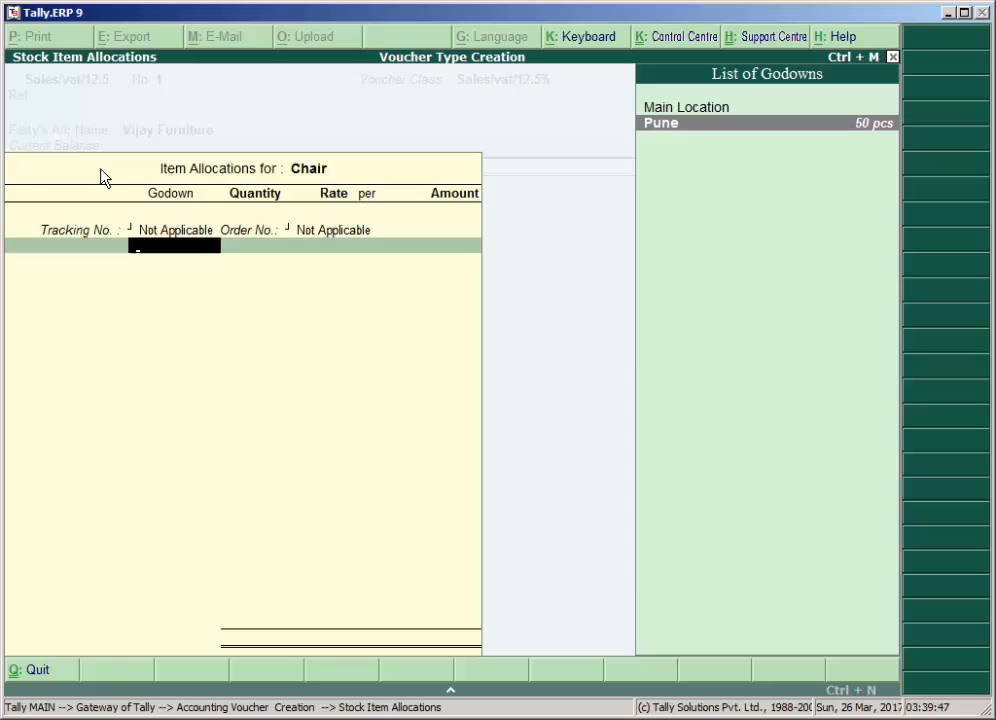
pyautogui.click(660, 122)
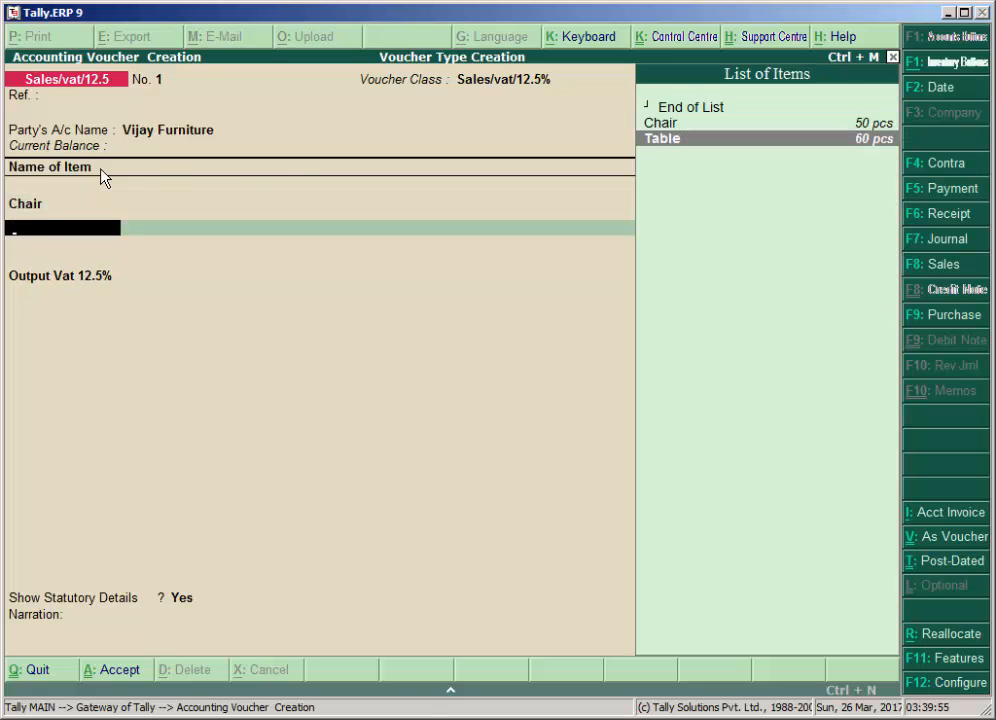
# Add 10 pcs of Table at 1,300.00 and accept the allocation
pyautogui.click(662, 138)
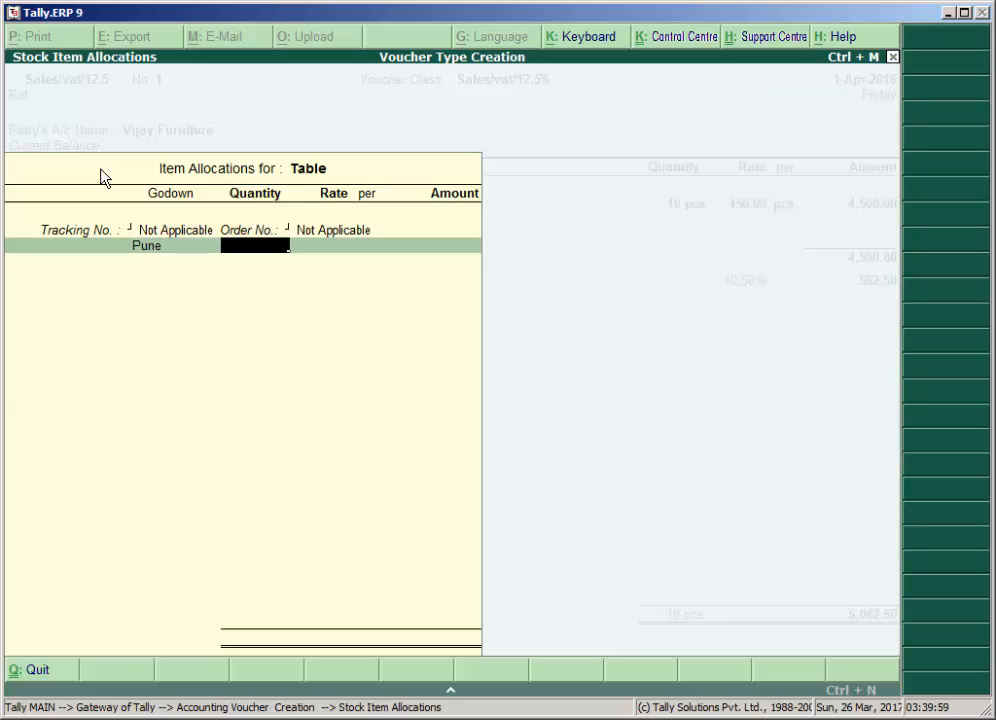
pyautogui.write('10 pcs')
pyautogui.click(320, 244)
pyautogui.write('130')
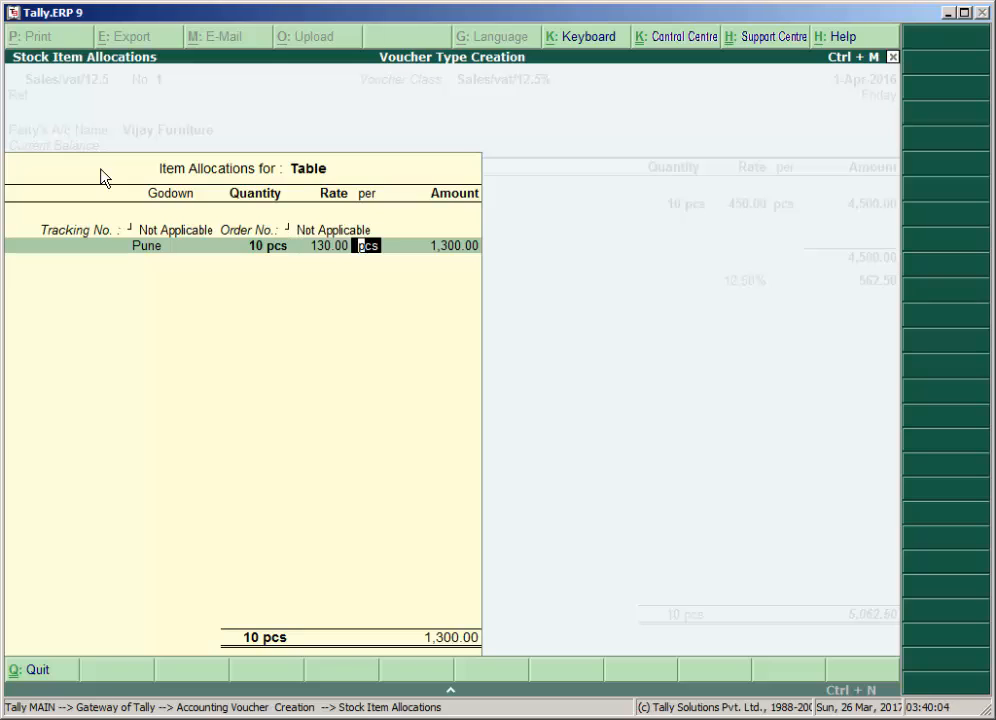
pyautogui.write('1,300.00')
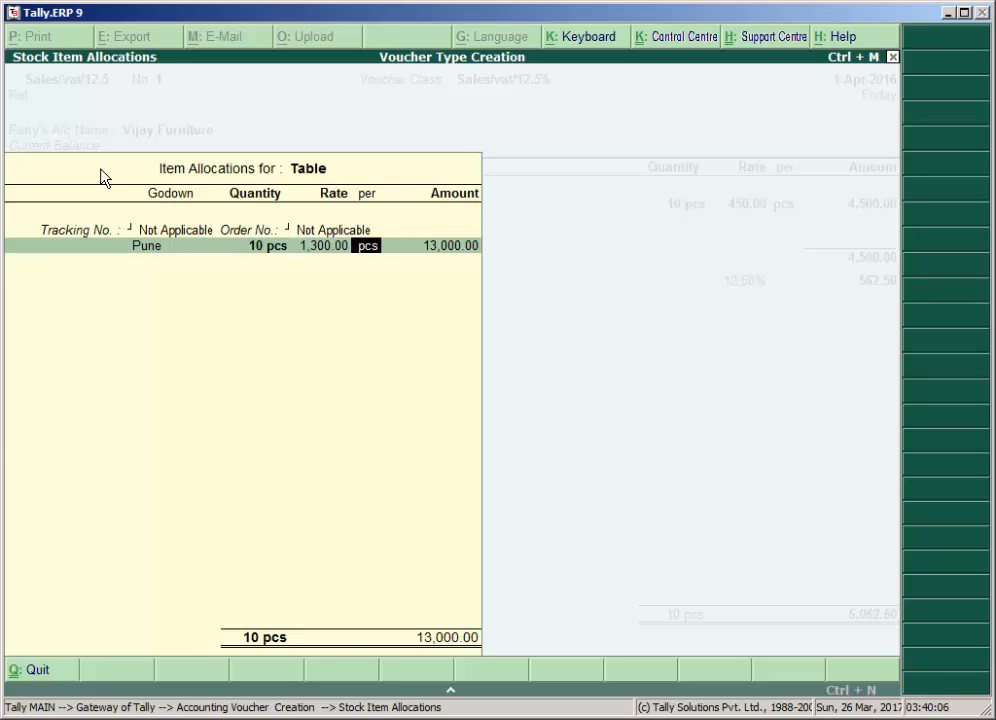
pyautogui.press('enter')
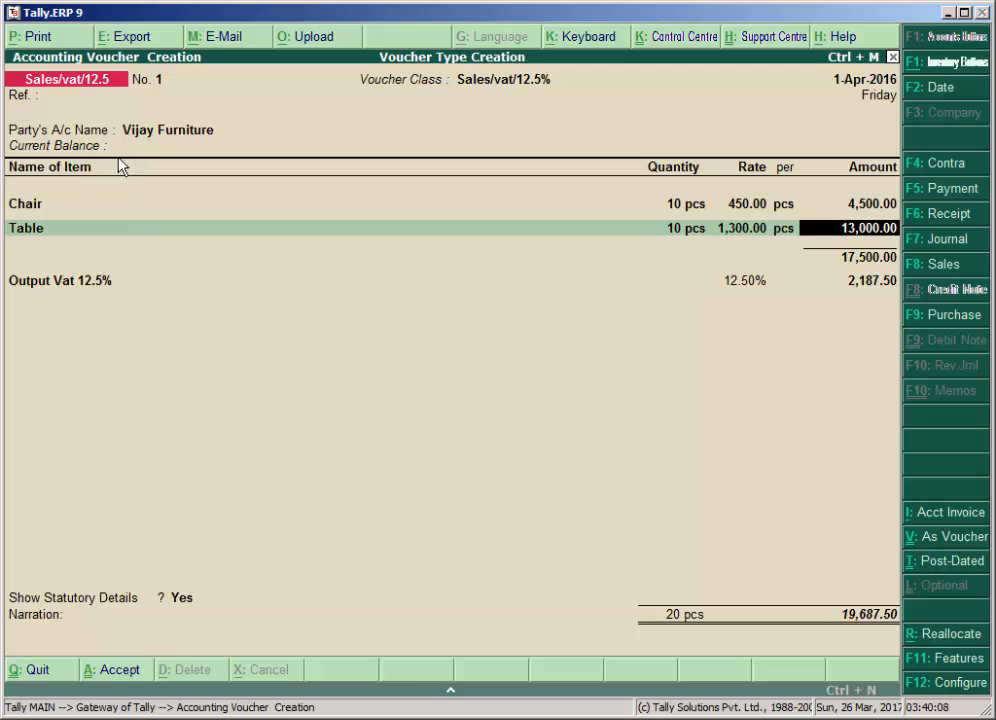
pyautogui.moveTo(48, 304)
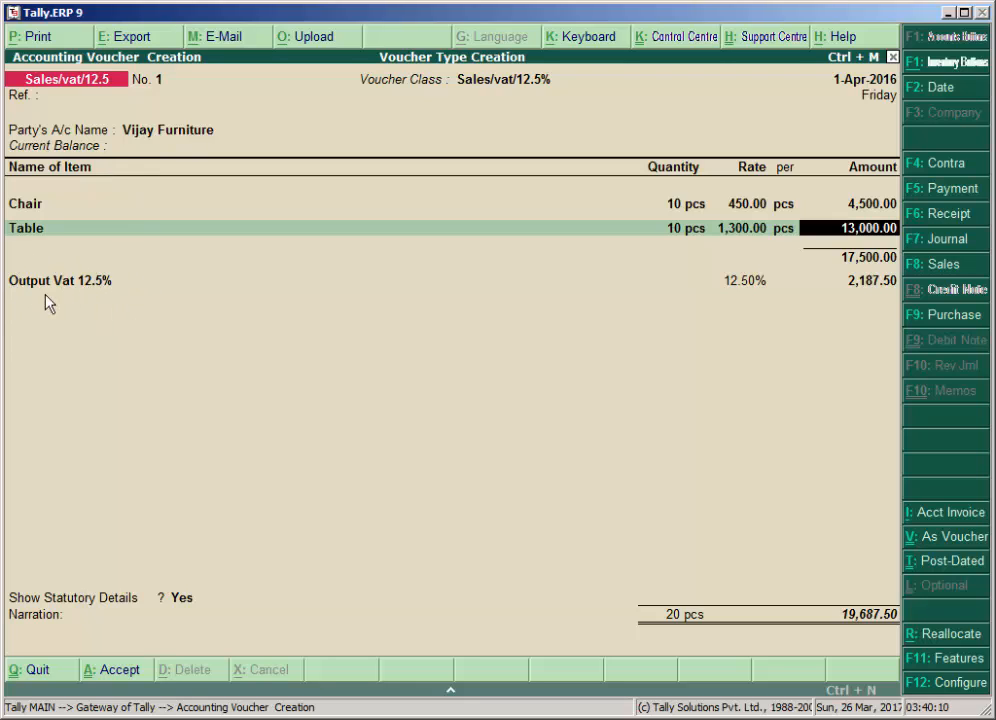
pyautogui.moveTo(868, 332)
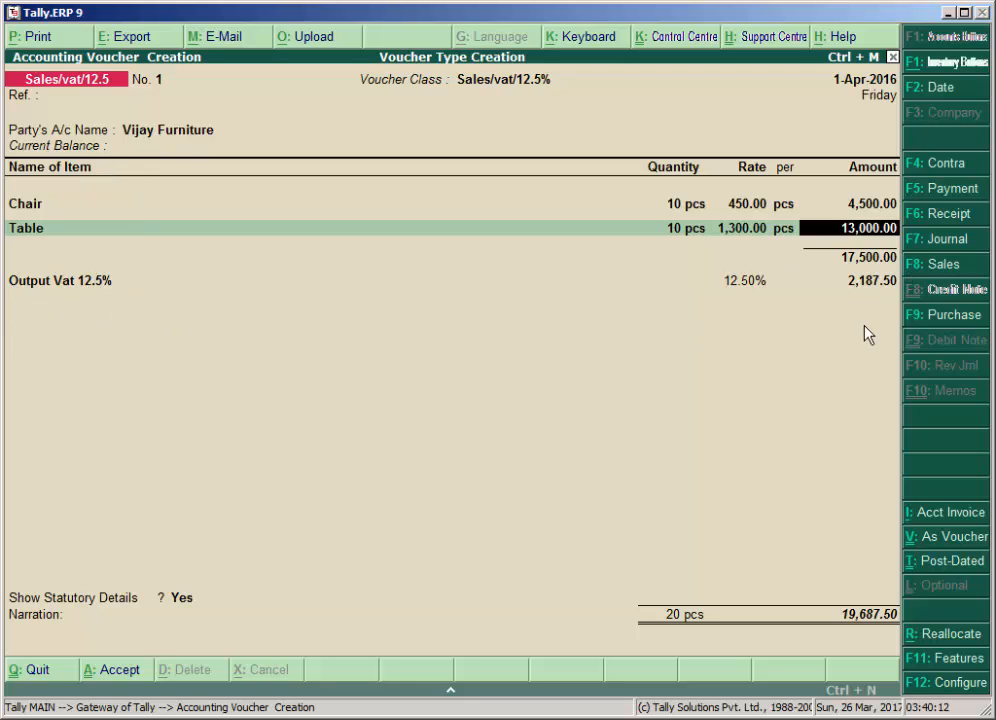
pyautogui.moveTo(96, 330)
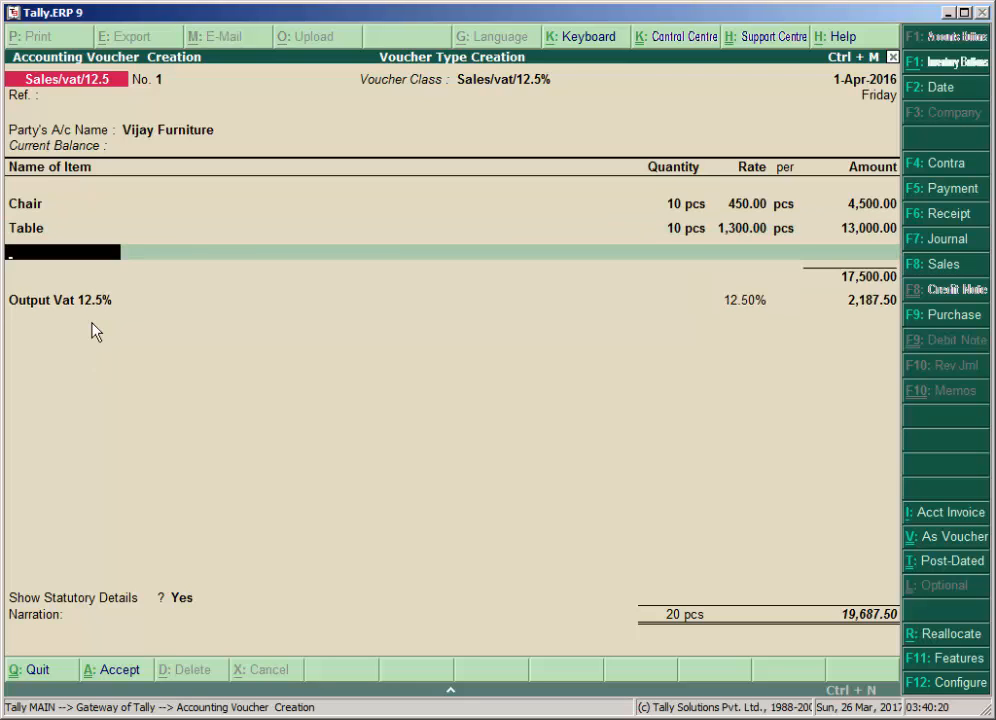
# Show statutory details and expand the VAT to a per-item breakdown for Chair and Table
pyautogui.click(188, 596)
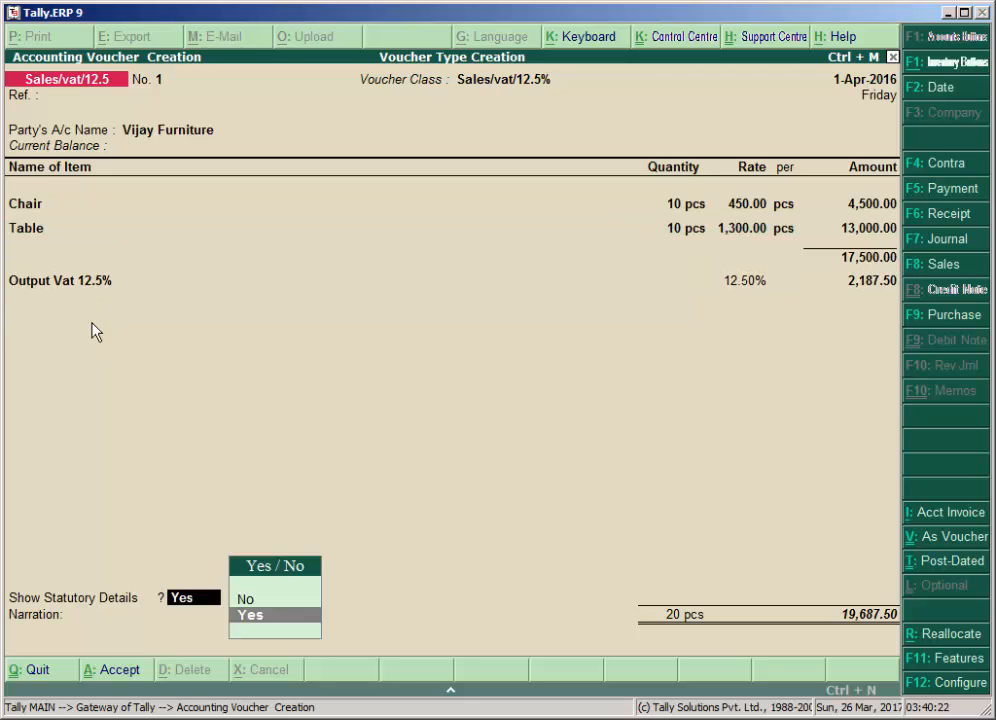
pyautogui.moveTo(836, 280)
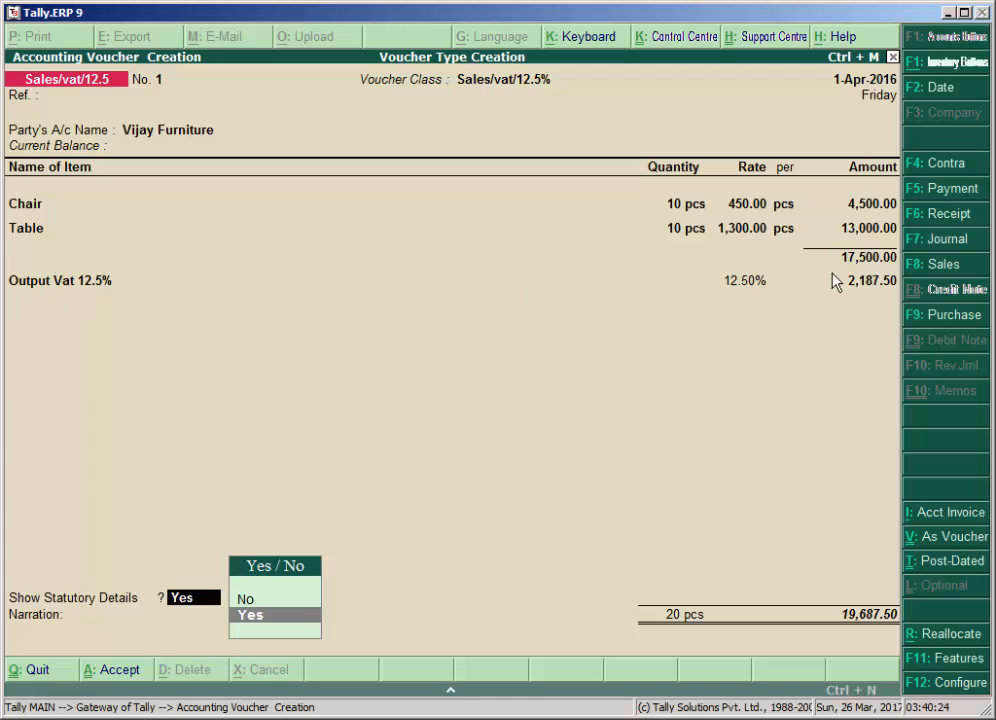
pyautogui.moveTo(156, 320)
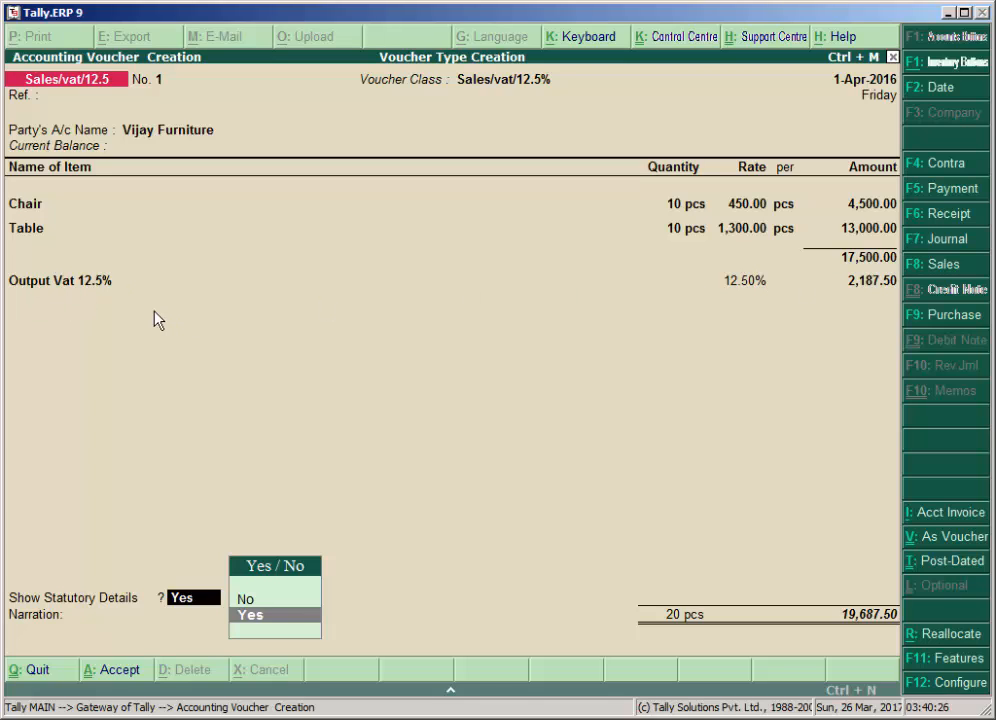
pyautogui.click(250, 616)
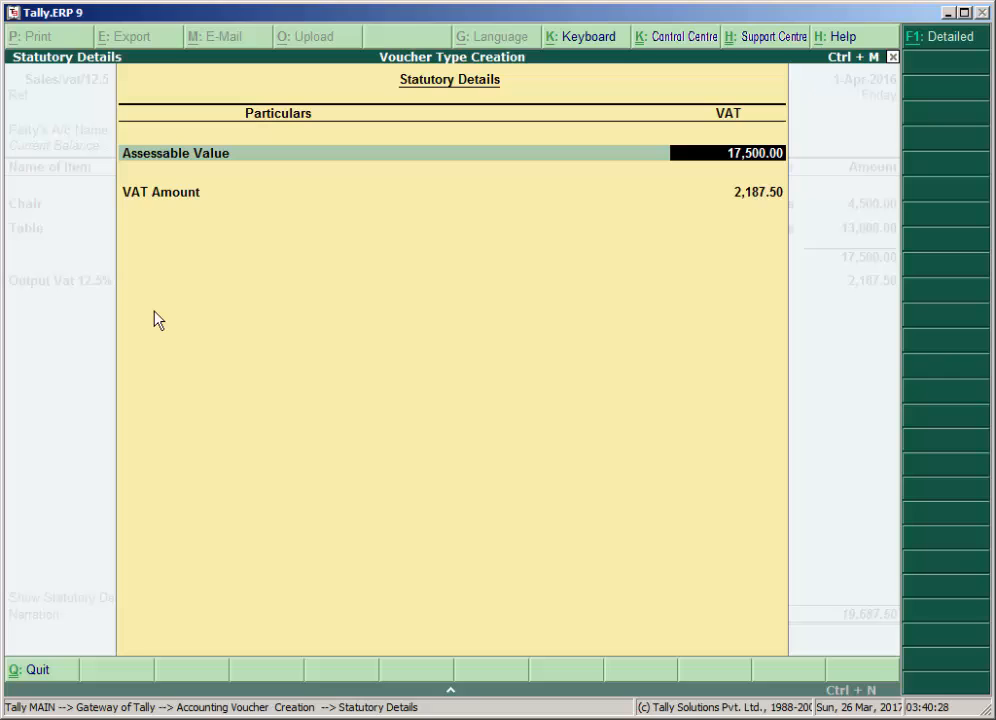
pyautogui.click(944, 36)
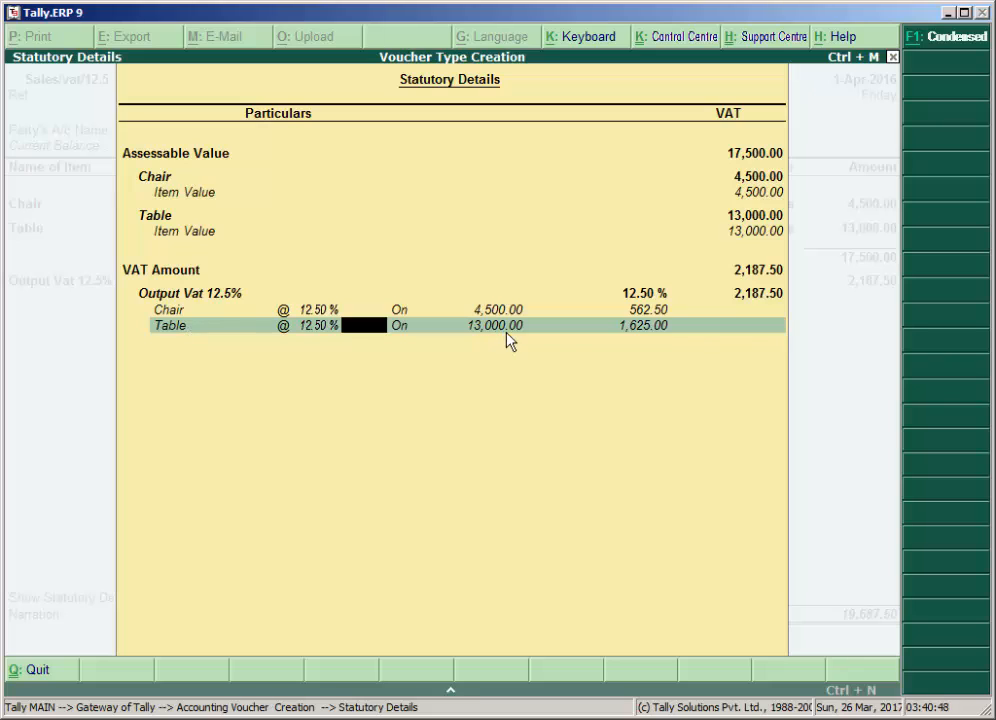
pyautogui.moveTo(658, 308)
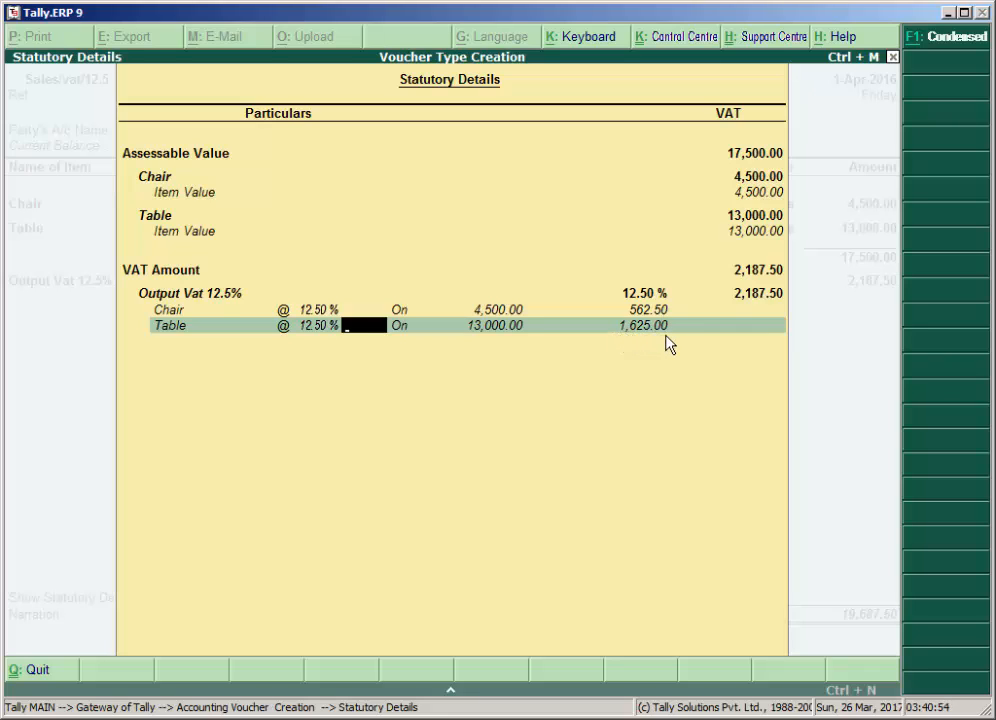
pyautogui.moveTo(650, 330)
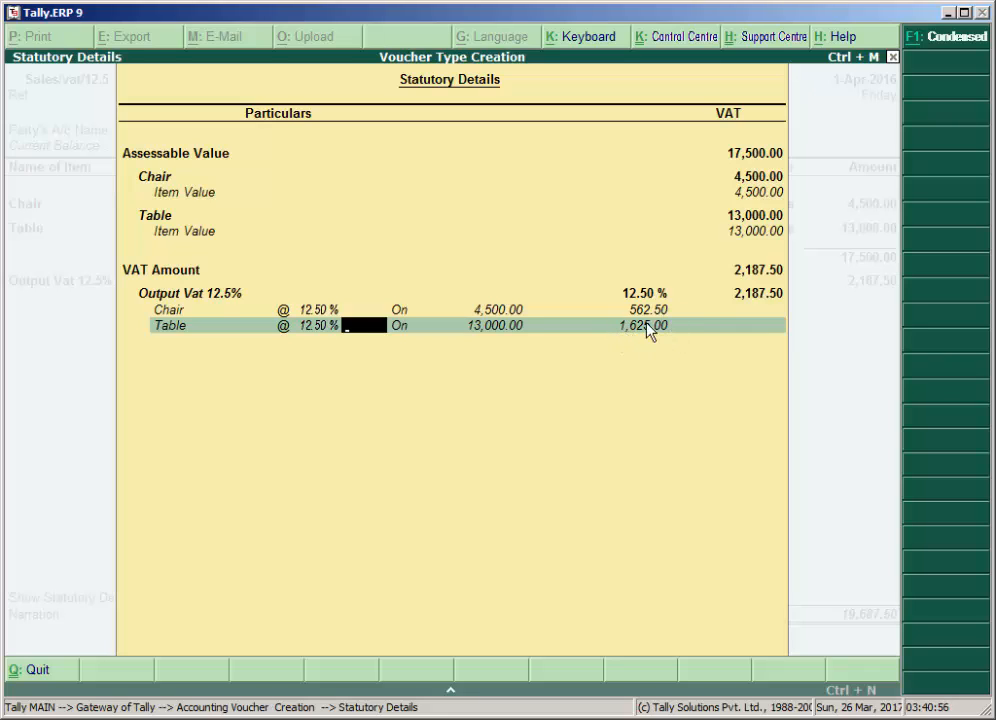
pyautogui.moveTo(212, 338)
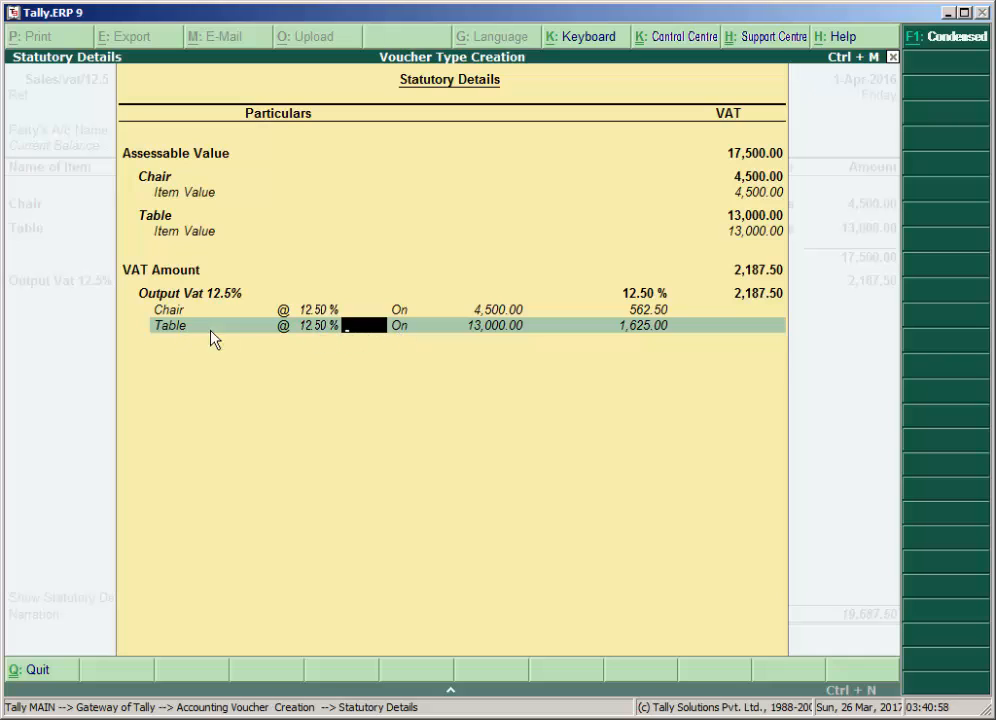
pyautogui.moveTo(476, 330)
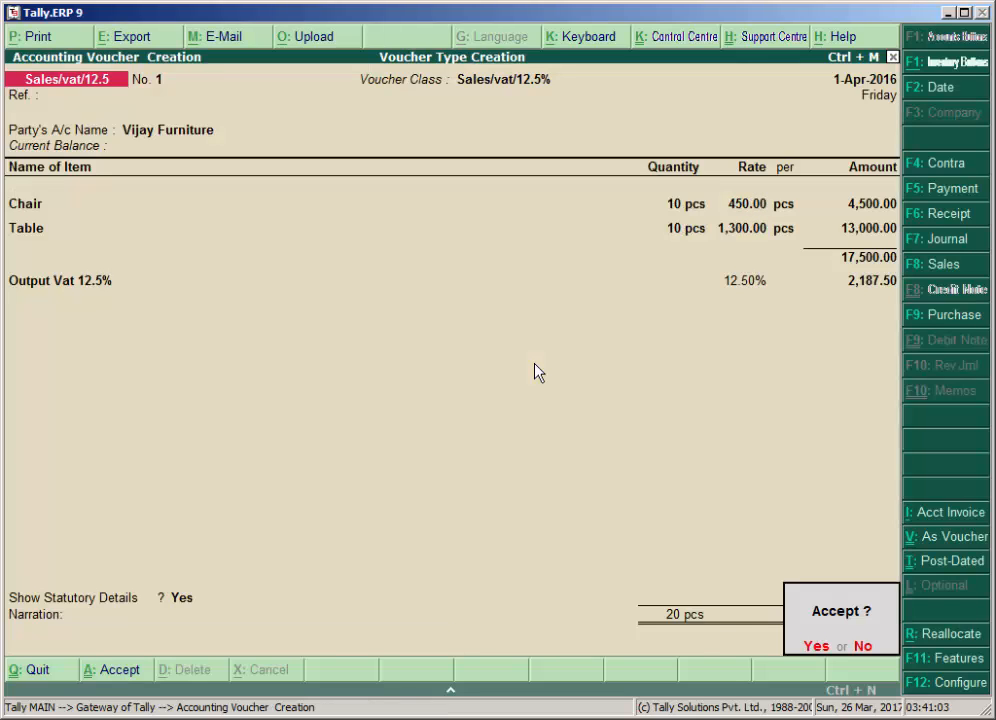
# Accept the sales voucher and print it as an invoice to 'sales vat.xps' on the desktop
pyautogui.click(816, 644)
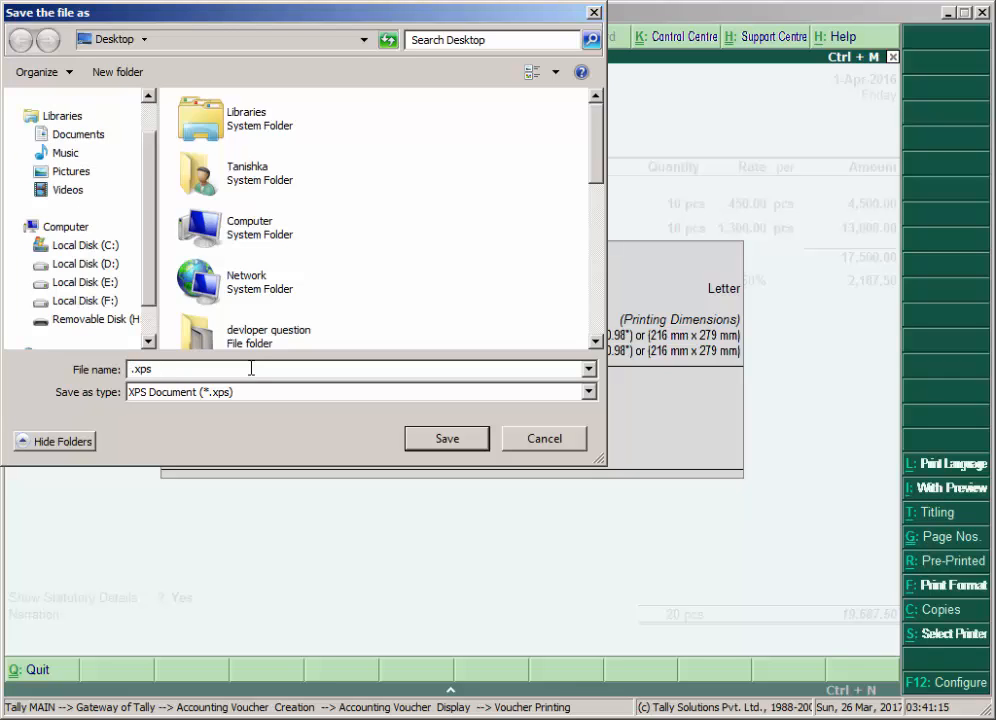
pyautogui.write('sale')
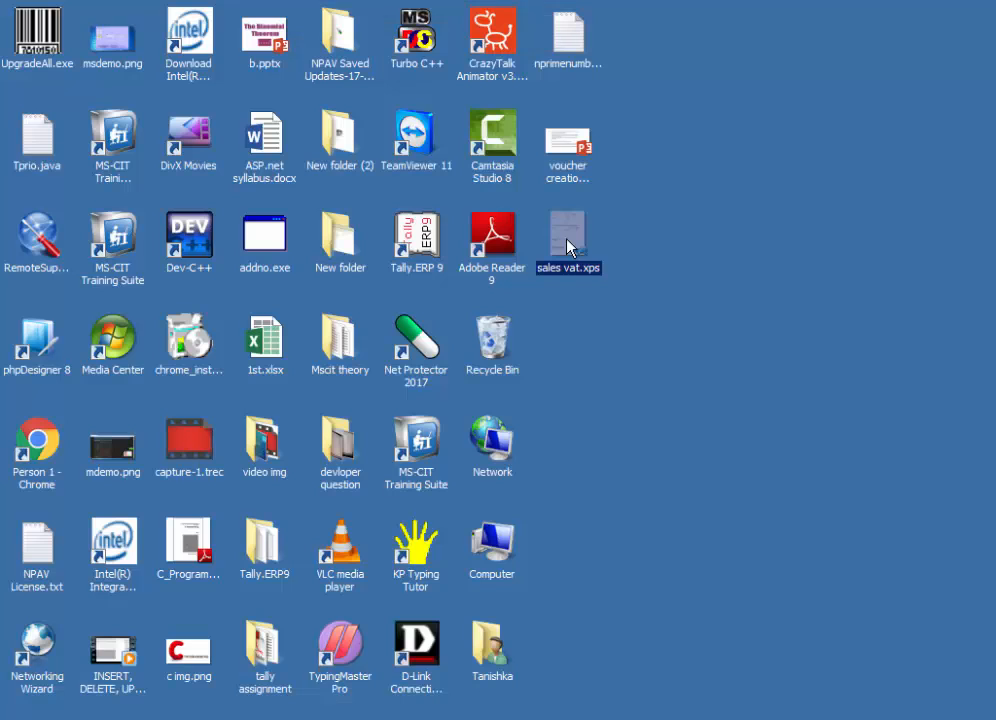
# Review the sales vat invoice in XPS Viewer: Vijay Furniture, chairs and tables, total 19,687.50
pyautogui.doubleClick(568, 240)
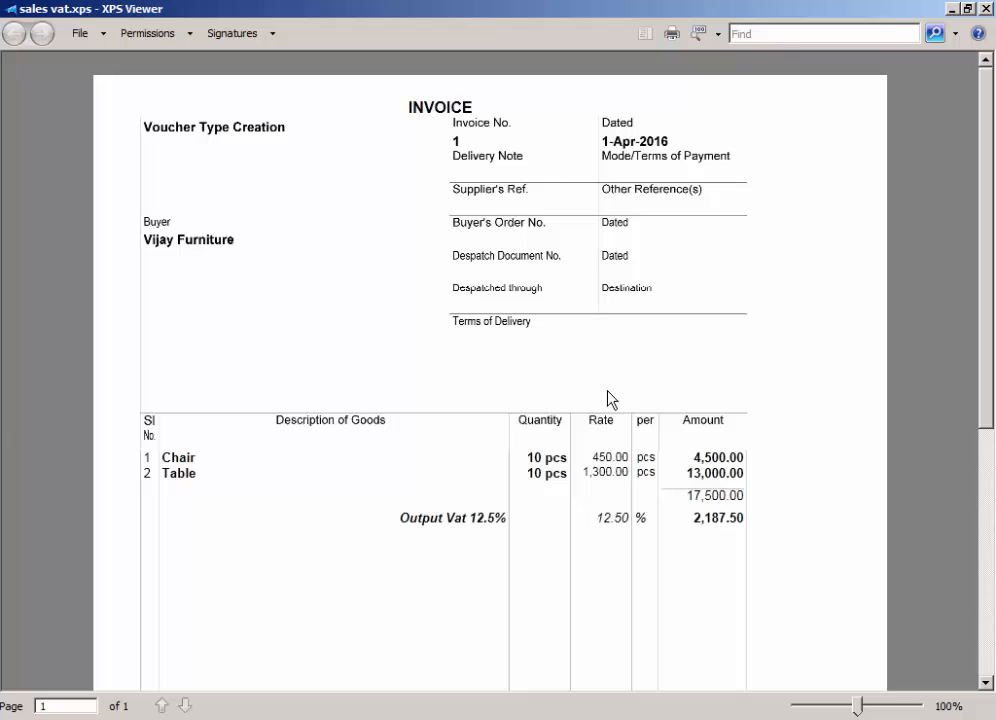
pyautogui.scroll(-3)
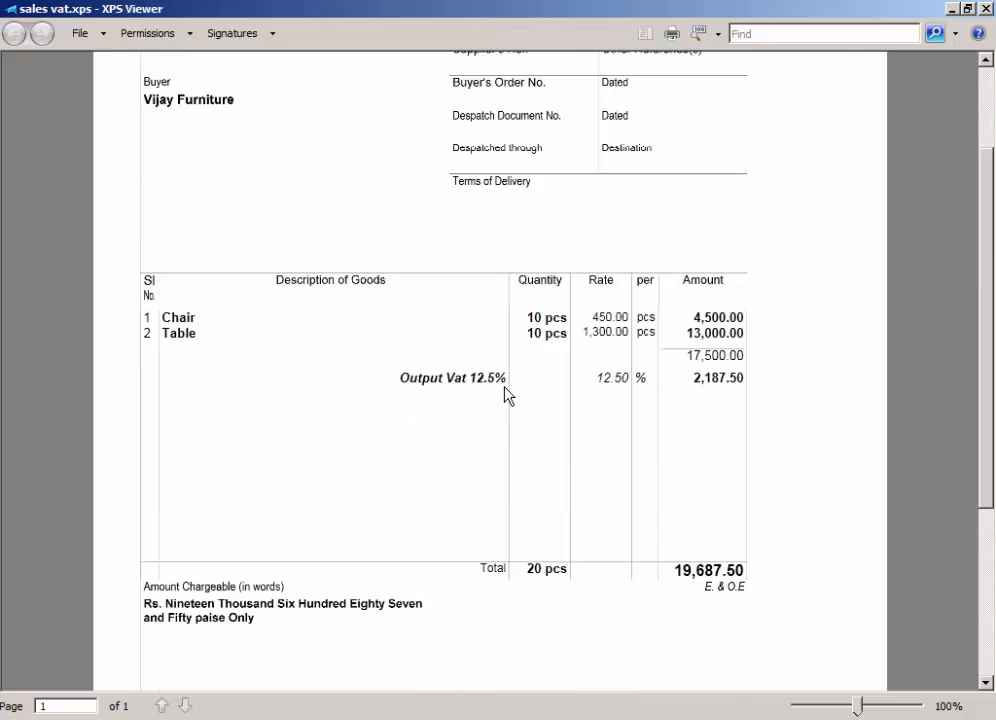
pyautogui.scroll(3)
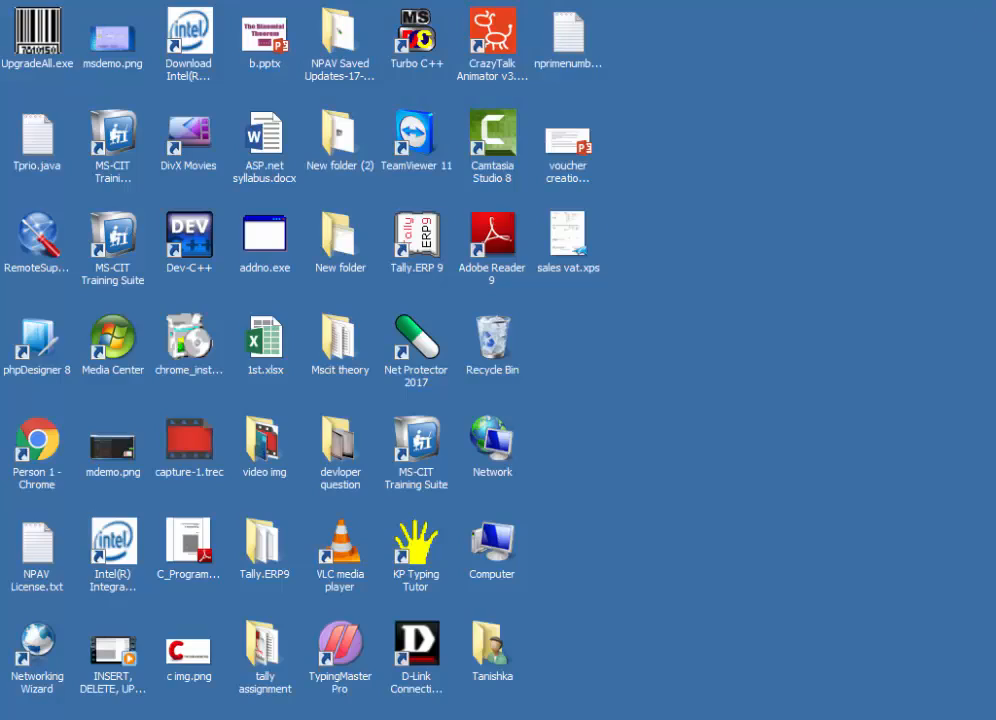
# Return to Tally's voucher entry screen and escape to the Quit? confirmation
pyautogui.doubleClick(416, 240)
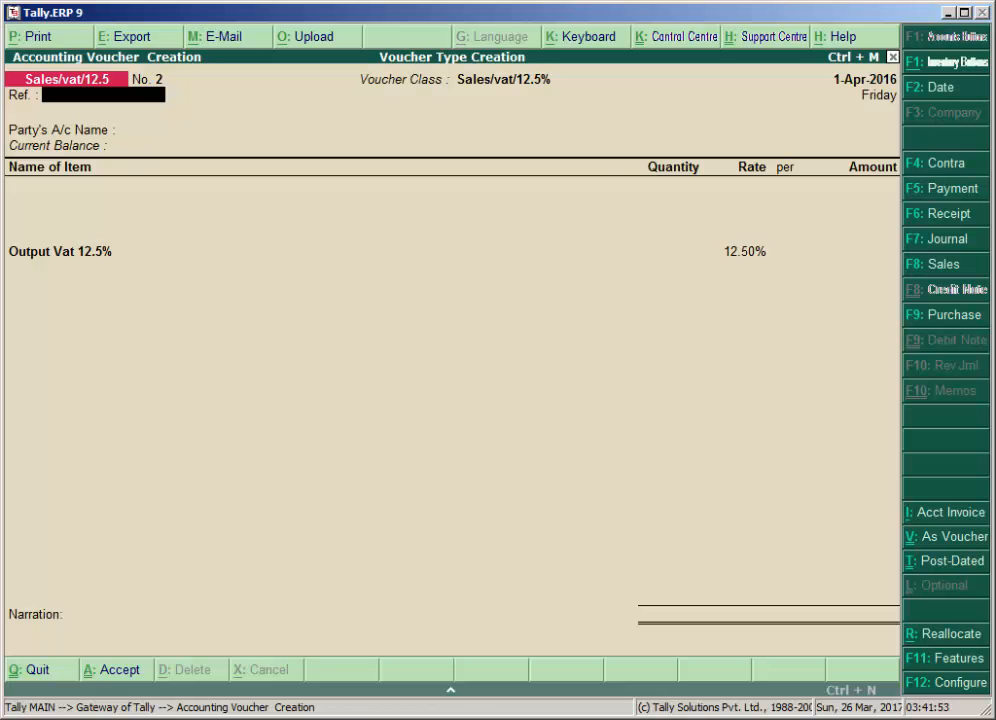
pyautogui.click(32, 668)
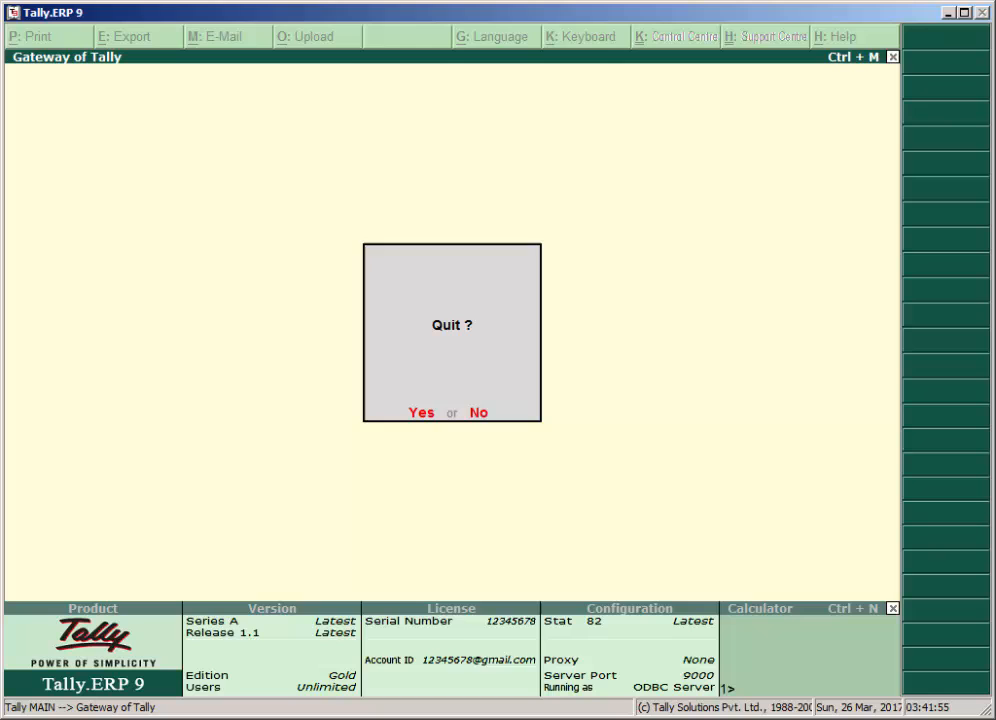